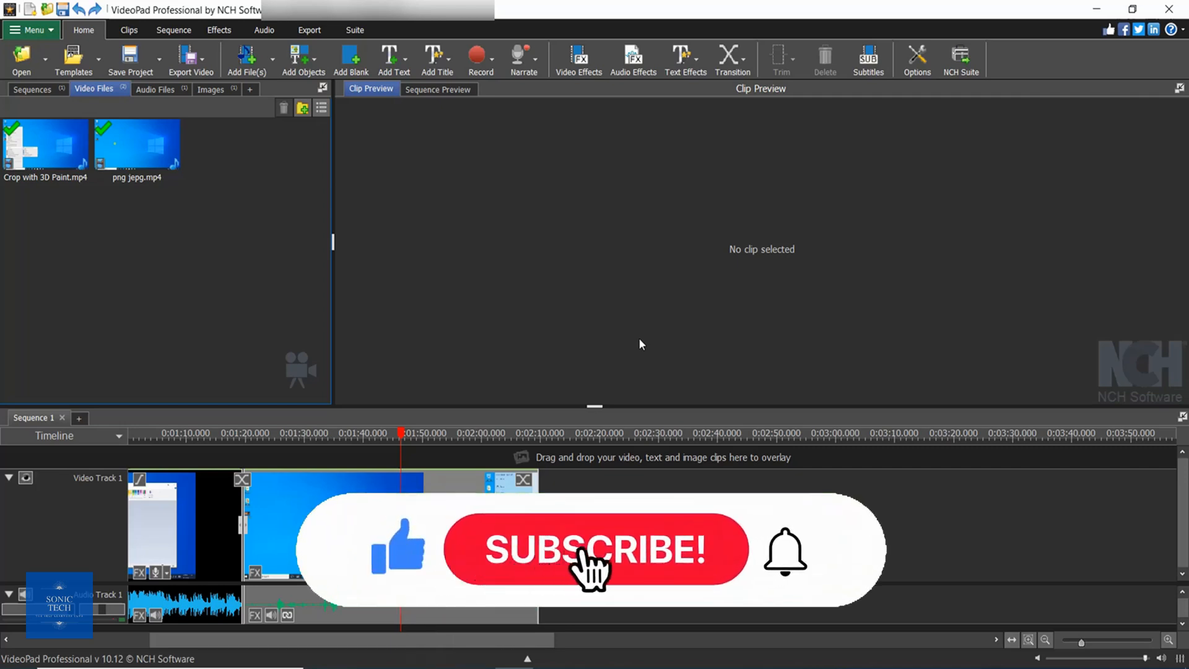
- Show the Audio Files bin listing the imported music track
{"action": "left_click", "coordinate": [595, 550]}
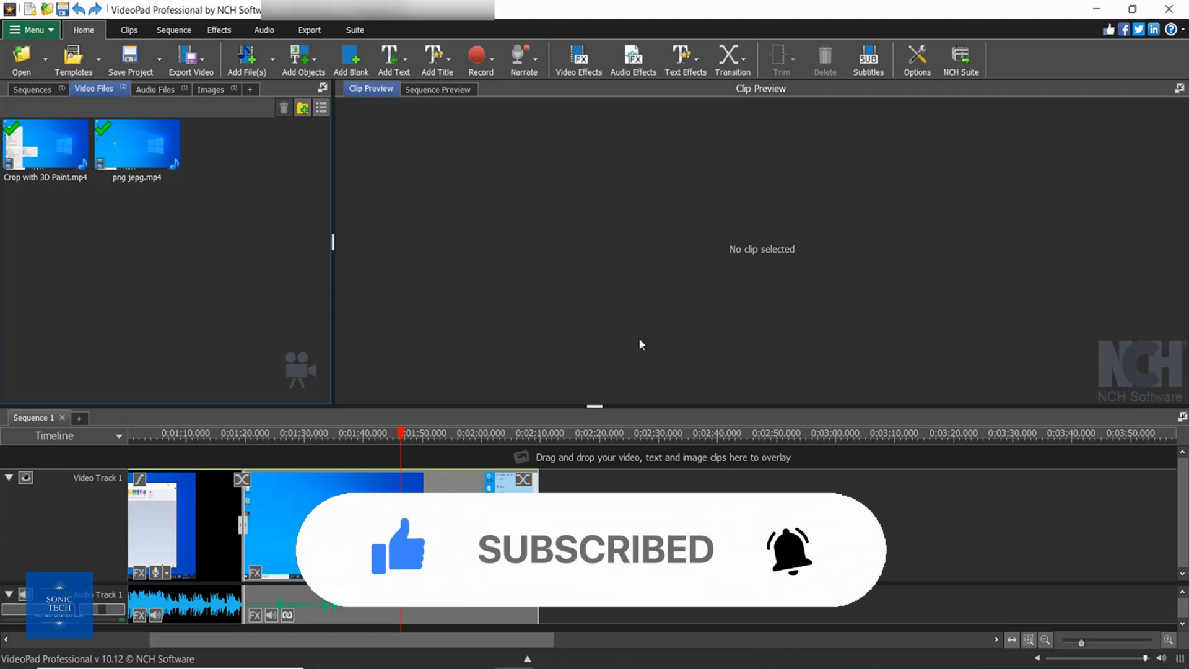
{"action": "mouse_move", "coordinate": [384, 285]}
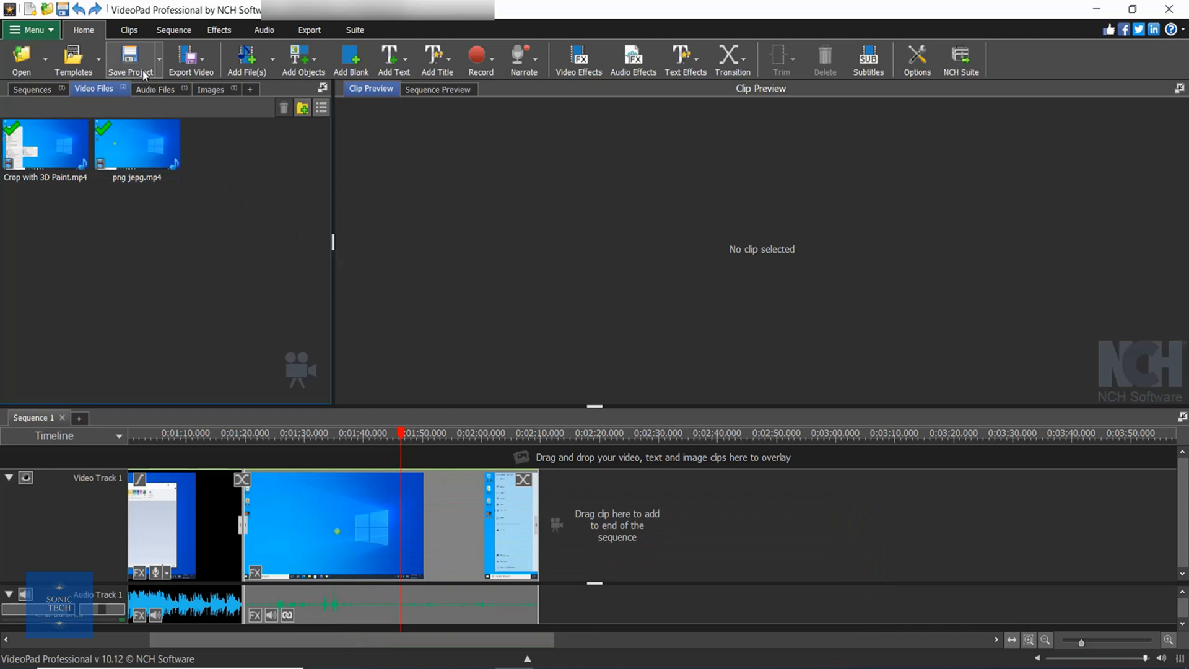
{"action": "mouse_move", "coordinate": [191, 60]}
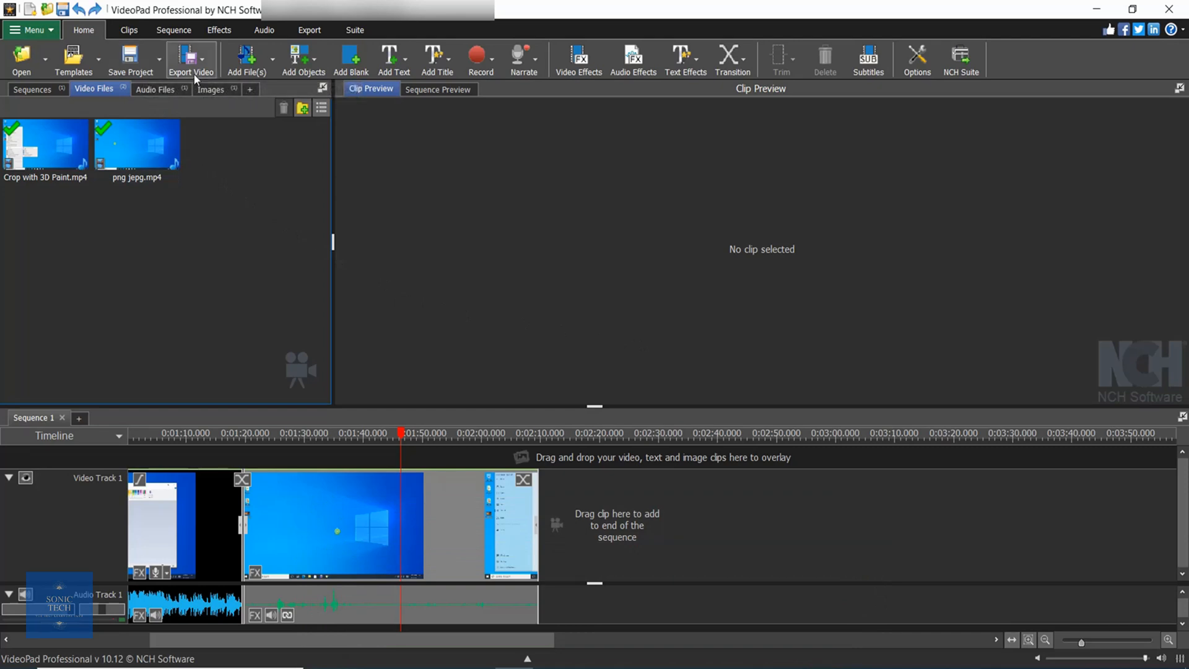
{"action": "mouse_move", "coordinate": [242, 59]}
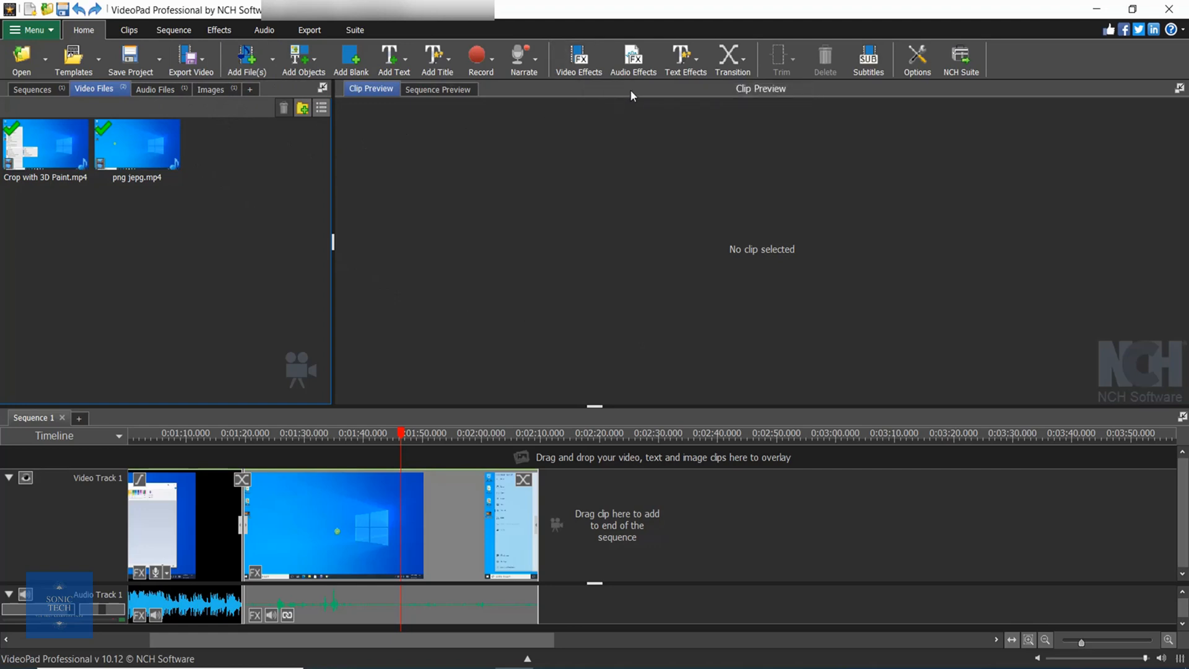
{"action": "mouse_move", "coordinate": [683, 59]}
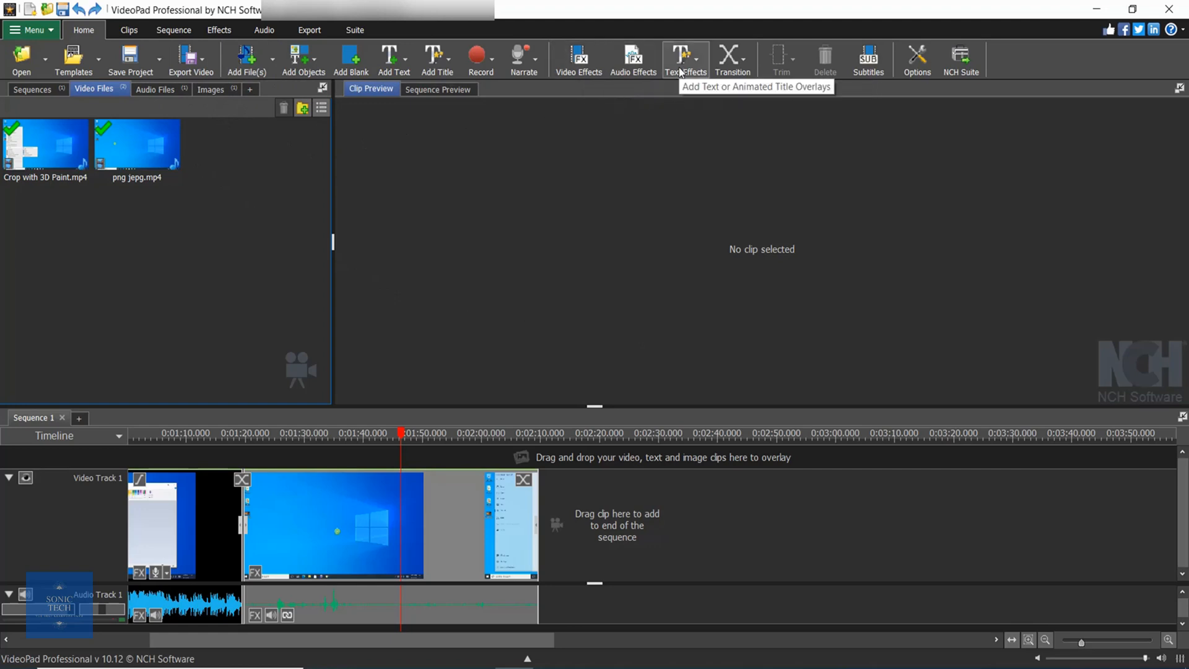
{"action": "mouse_move", "coordinate": [731, 60]}
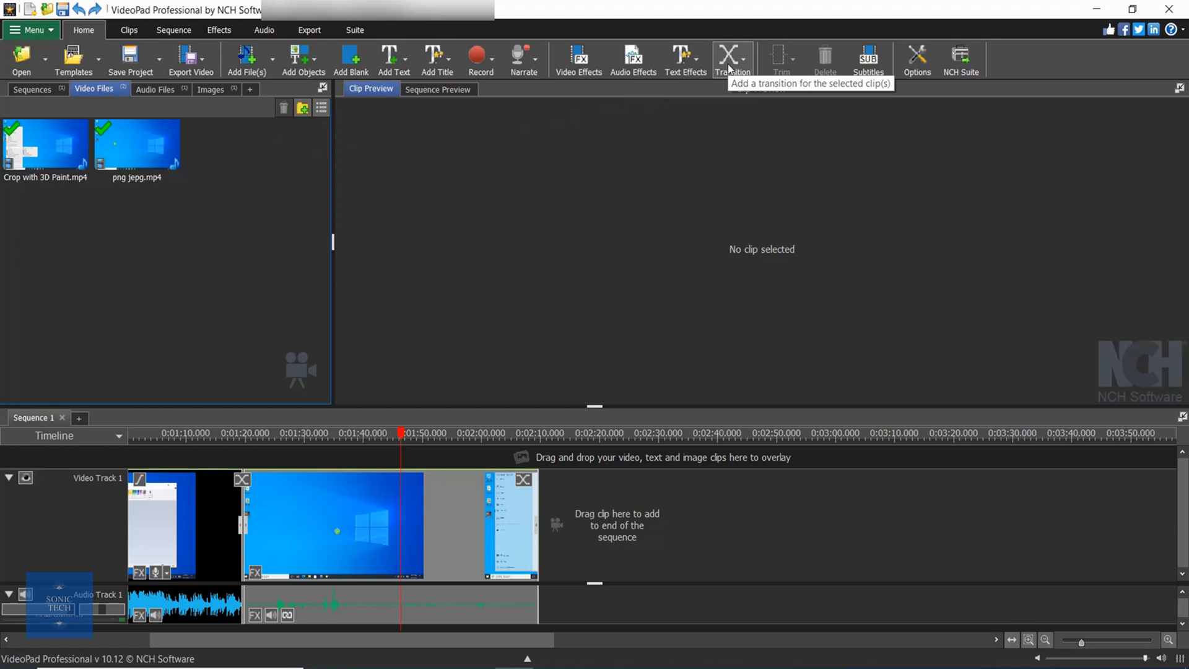
{"action": "mouse_move", "coordinate": [408, 231]}
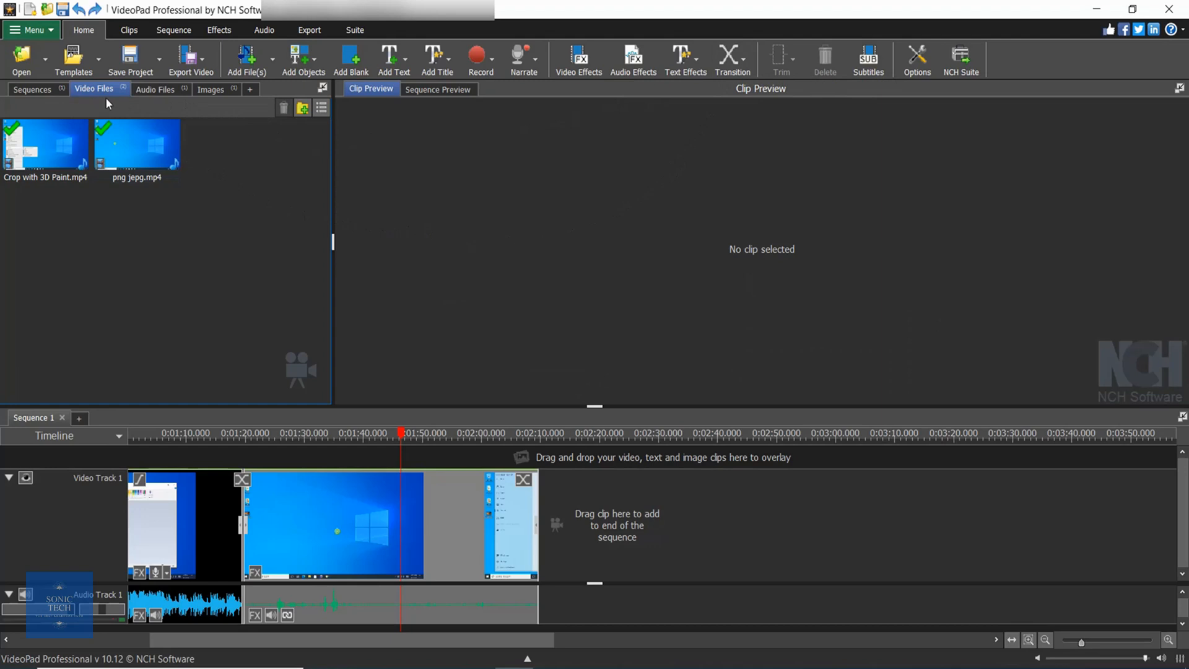
{"action": "mouse_move", "coordinate": [118, 106]}
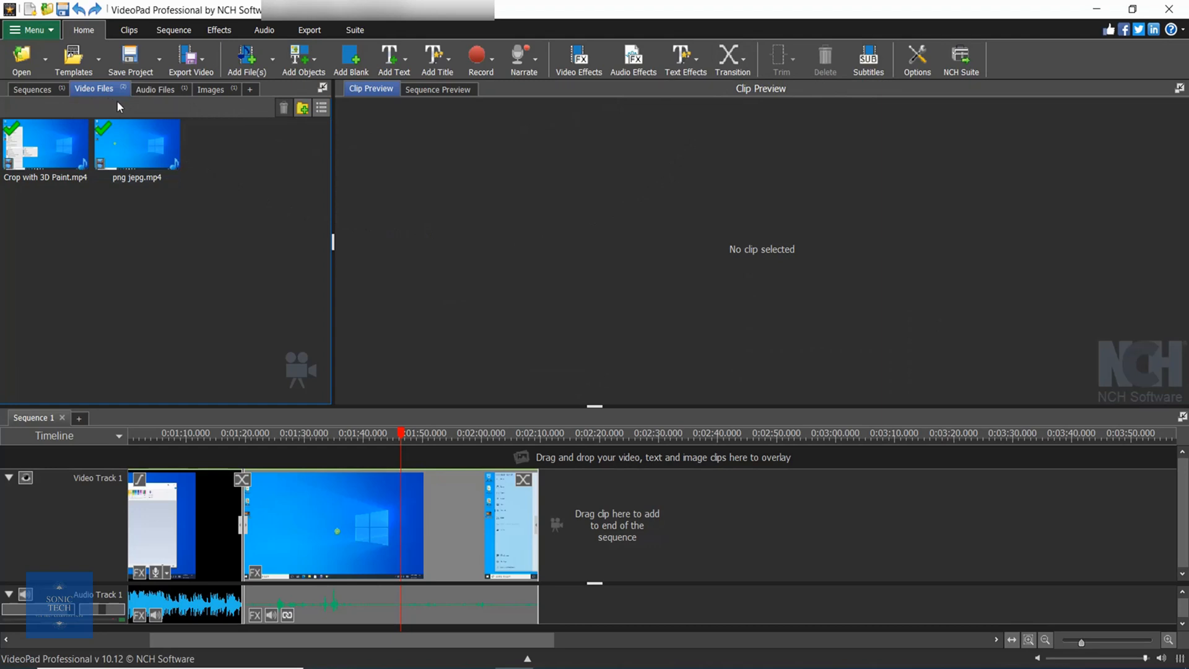
{"action": "left_click", "coordinate": [155, 89]}
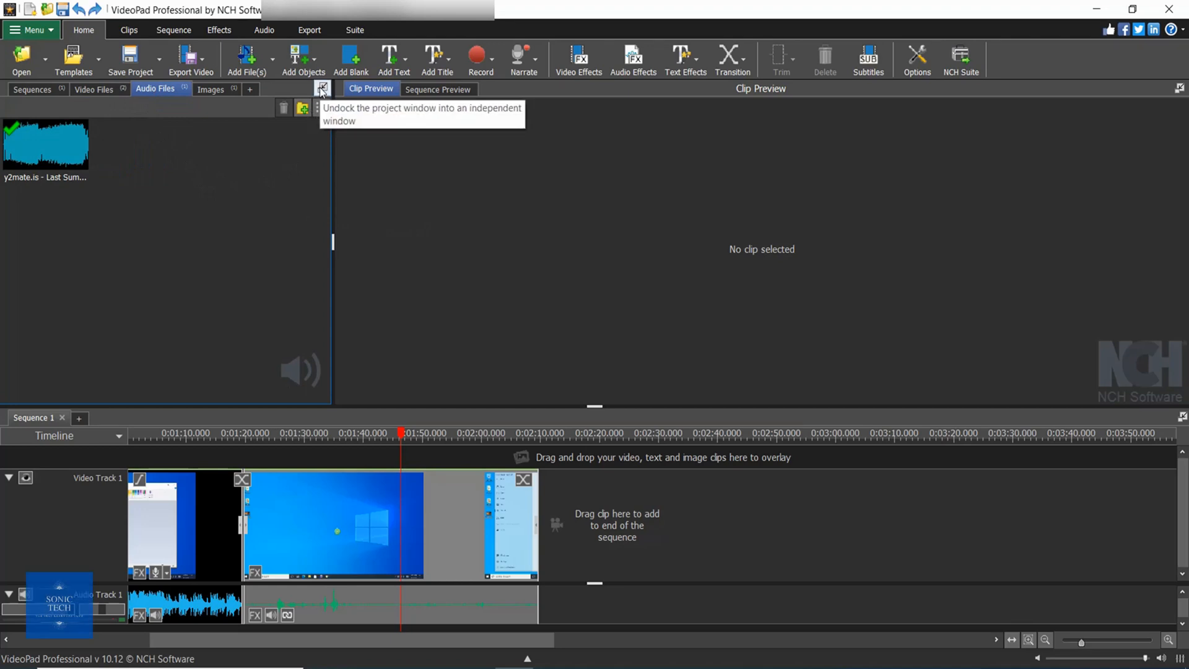
{"action": "left_click", "coordinate": [302, 106]}
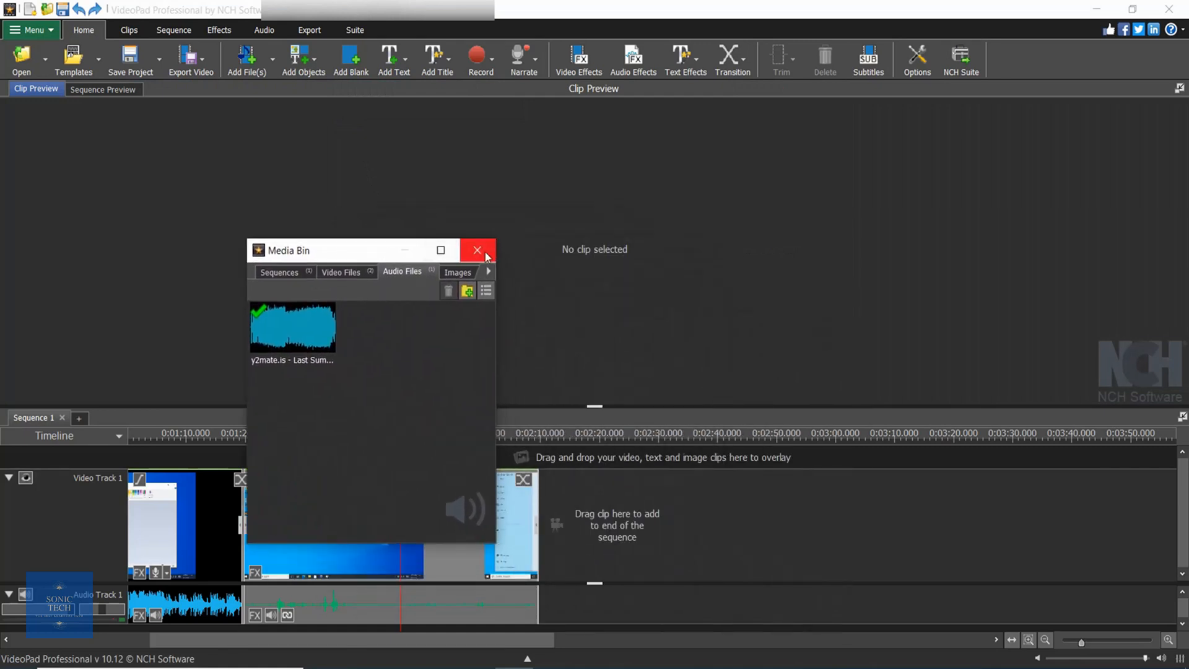
{"action": "left_click", "coordinate": [477, 250]}
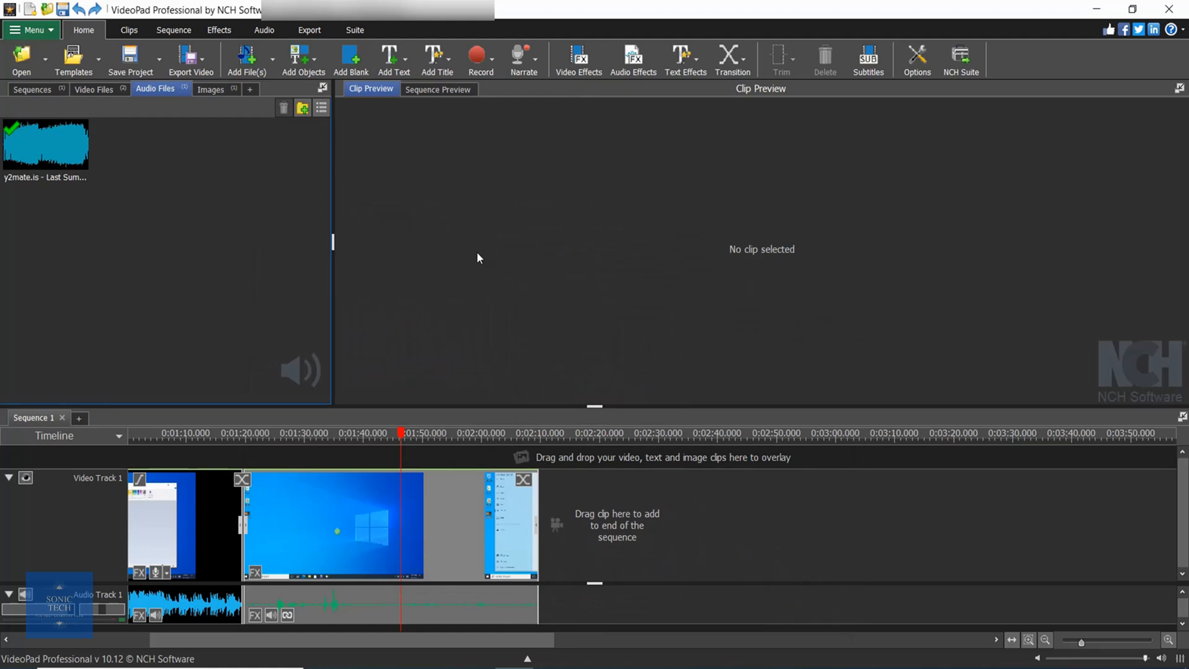
{"action": "mouse_move", "coordinate": [818, 238]}
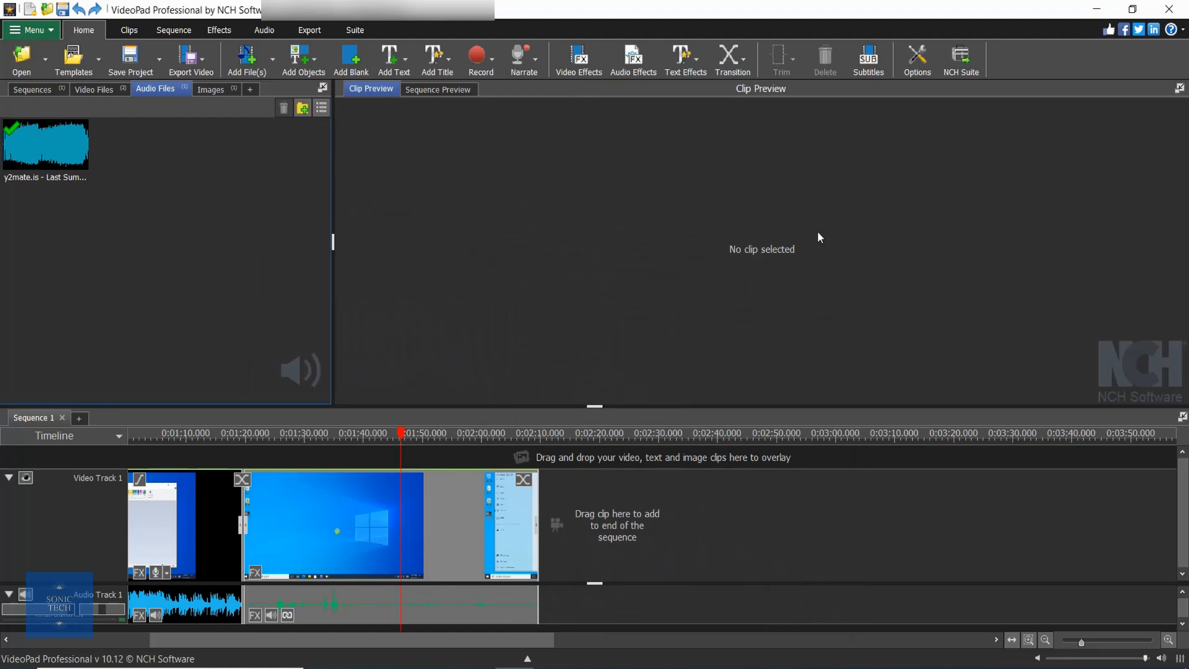
{"action": "mouse_move", "coordinate": [746, 222]}
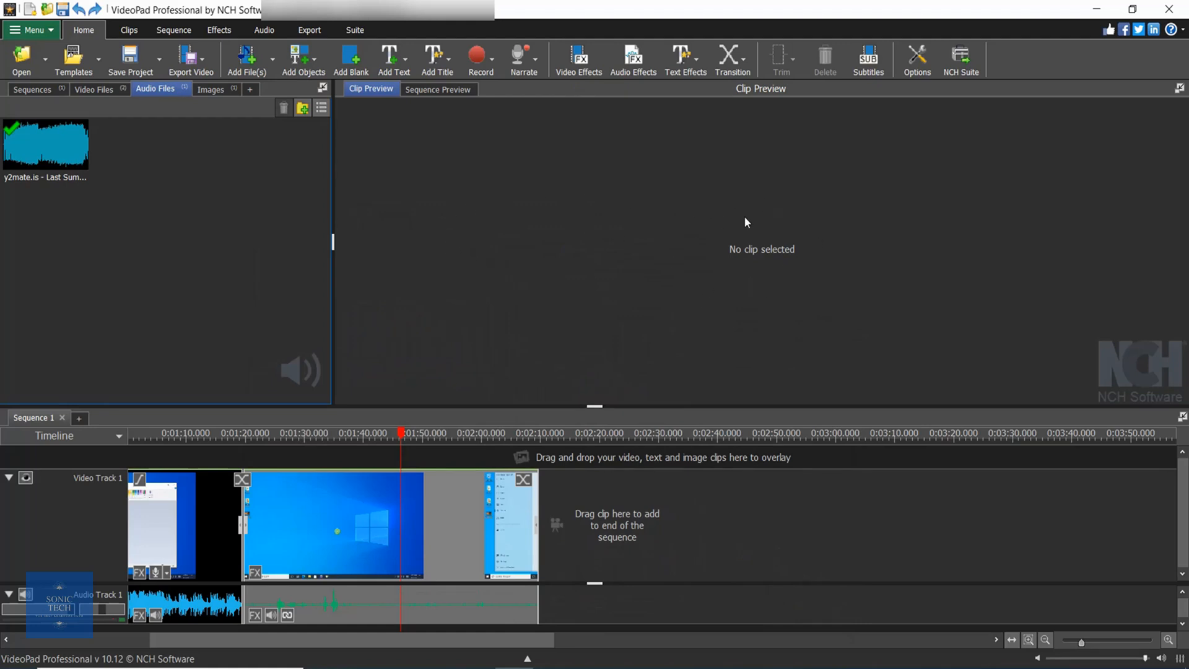
{"action": "mouse_move", "coordinate": [346, 520]}
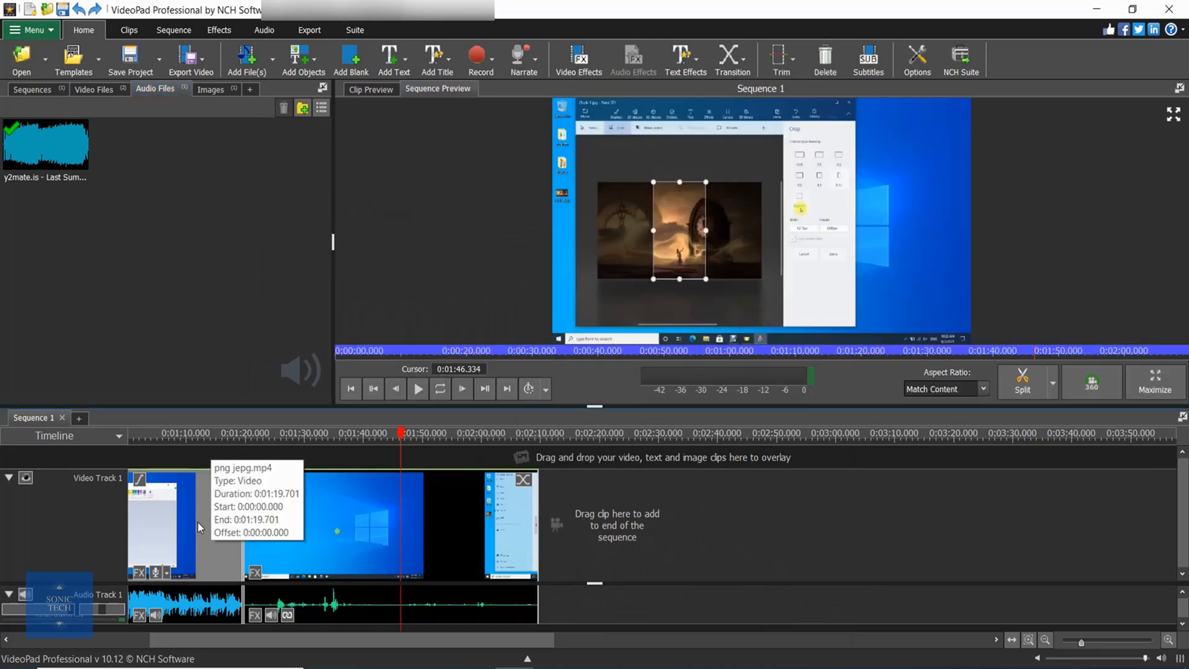
{"action": "mouse_move", "coordinate": [110, 99]}
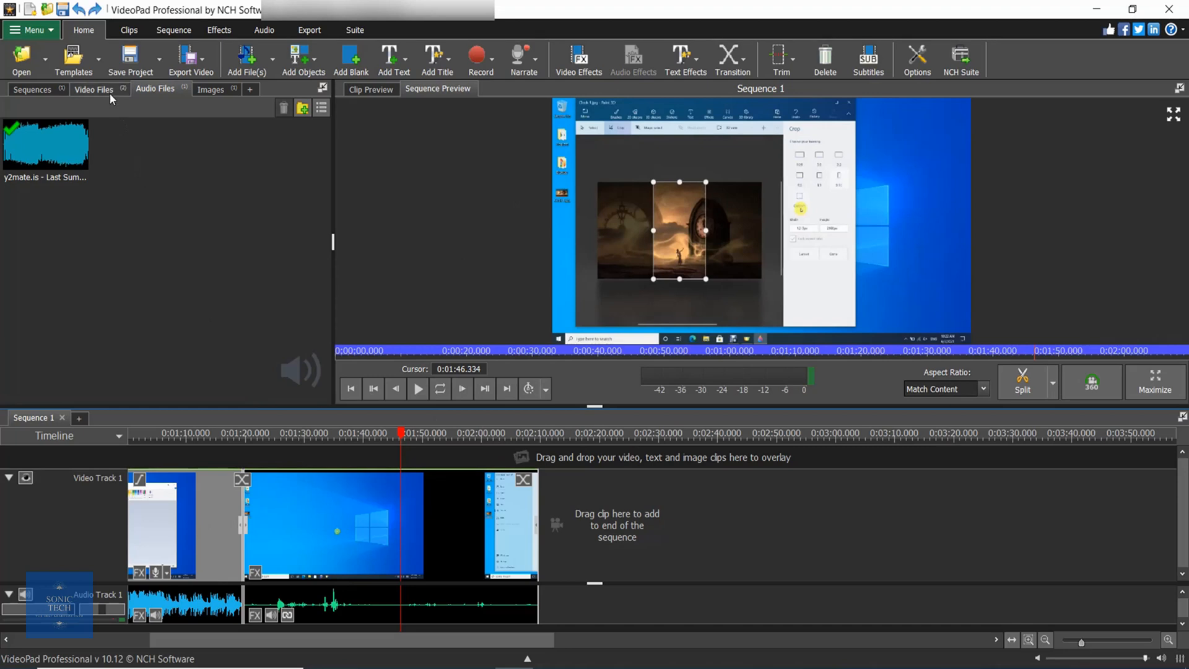
- Return to the Video Files bin and load Crop with 3D Paint.mp4 into Clip Preview
{"action": "left_click", "coordinate": [93, 89]}
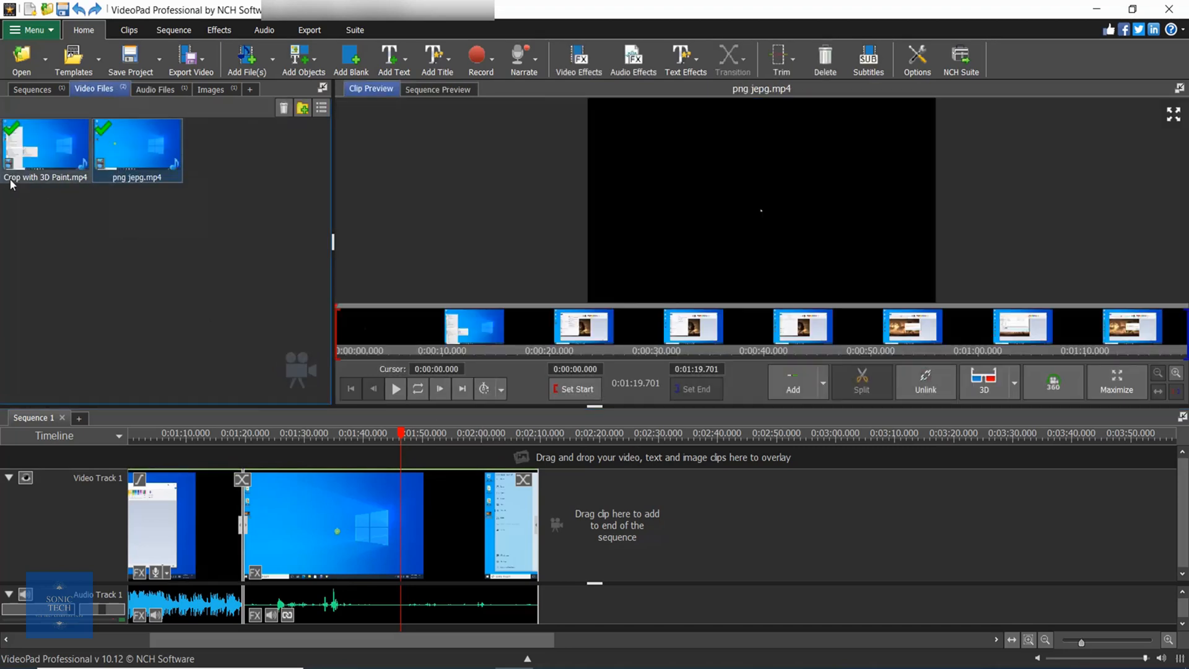
{"action": "left_click", "coordinate": [46, 150]}
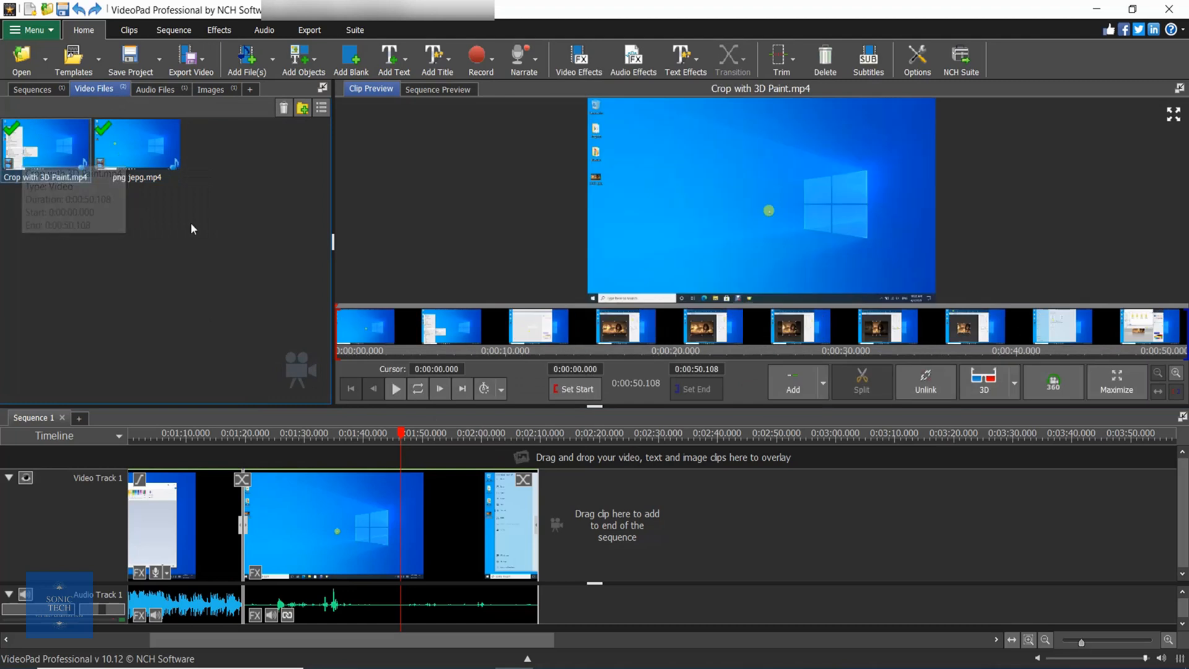
{"action": "mouse_move", "coordinate": [444, 232]}
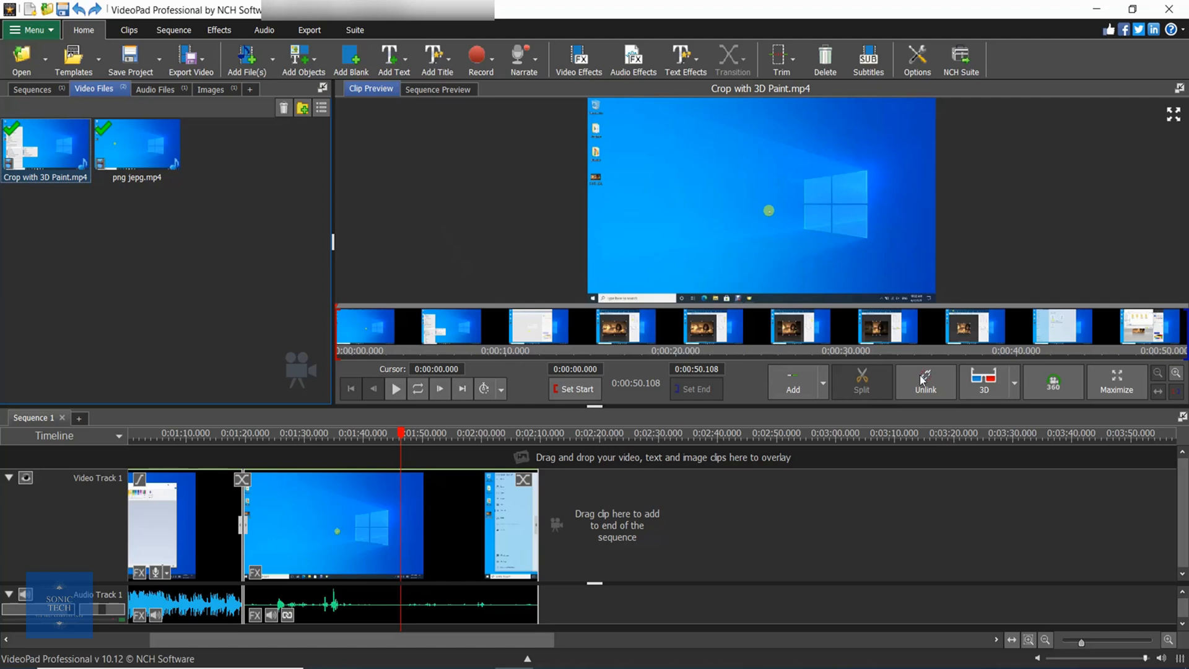
{"action": "mouse_move", "coordinate": [573, 389]}
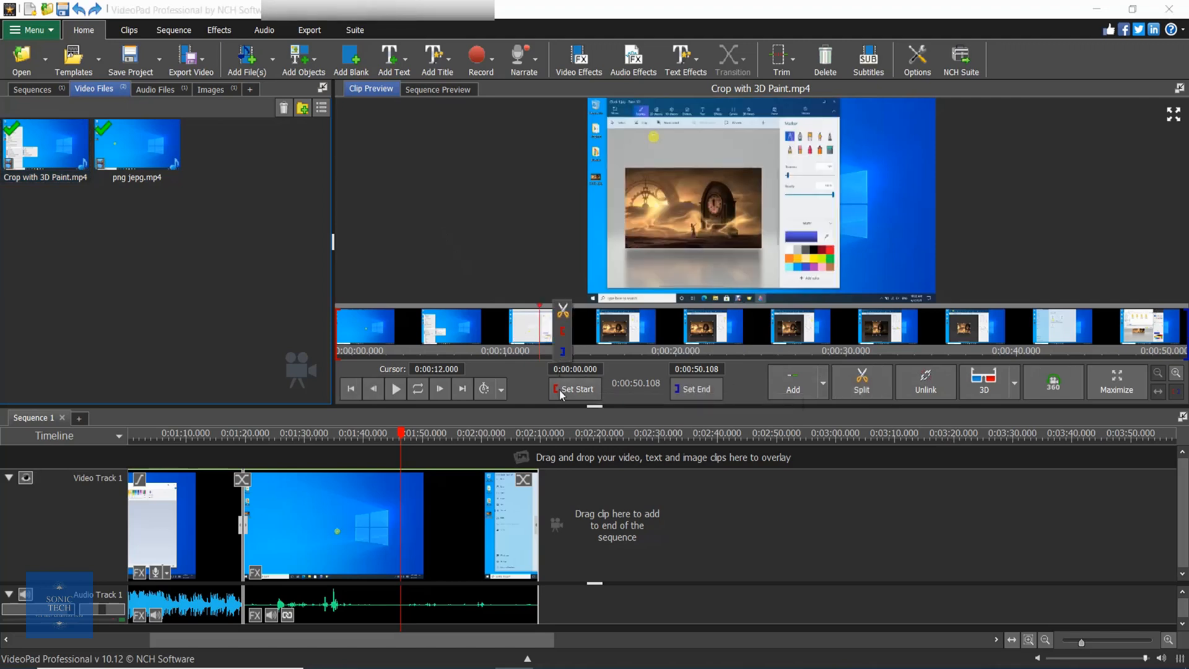
- Make a new 9-second subclip from 0:00:12 to 0:00:21, then show Sequence Preview
{"action": "left_click", "coordinate": [575, 388]}
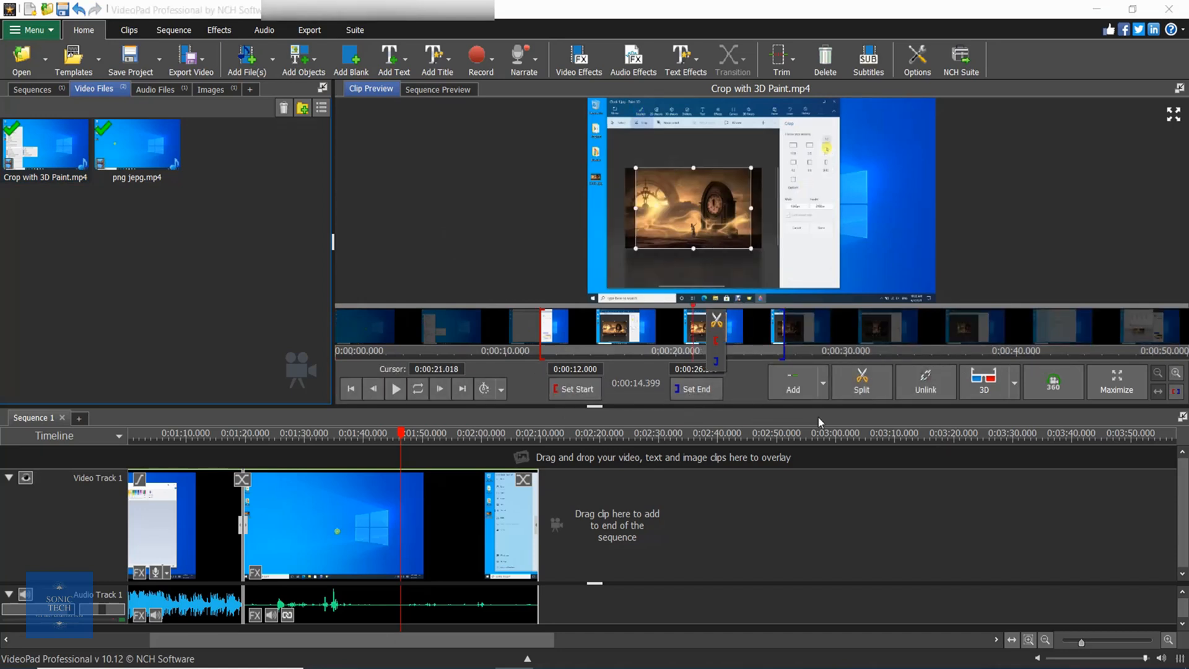
{"action": "left_click", "coordinate": [861, 381]}
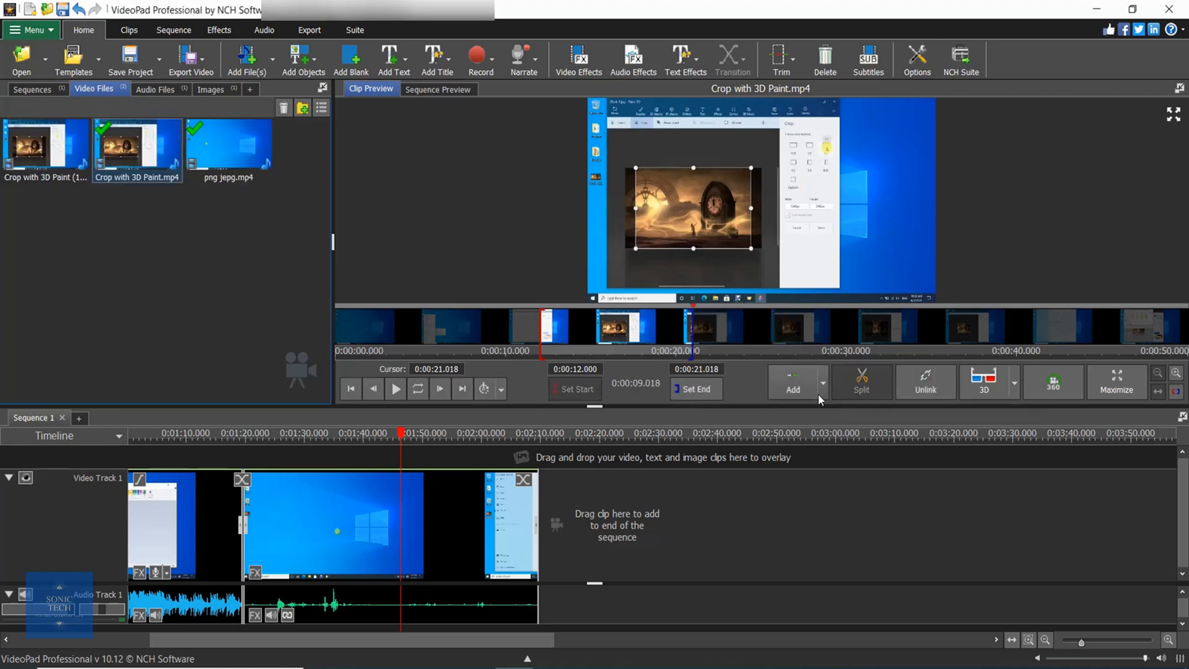
{"action": "mouse_move", "coordinate": [925, 381]}
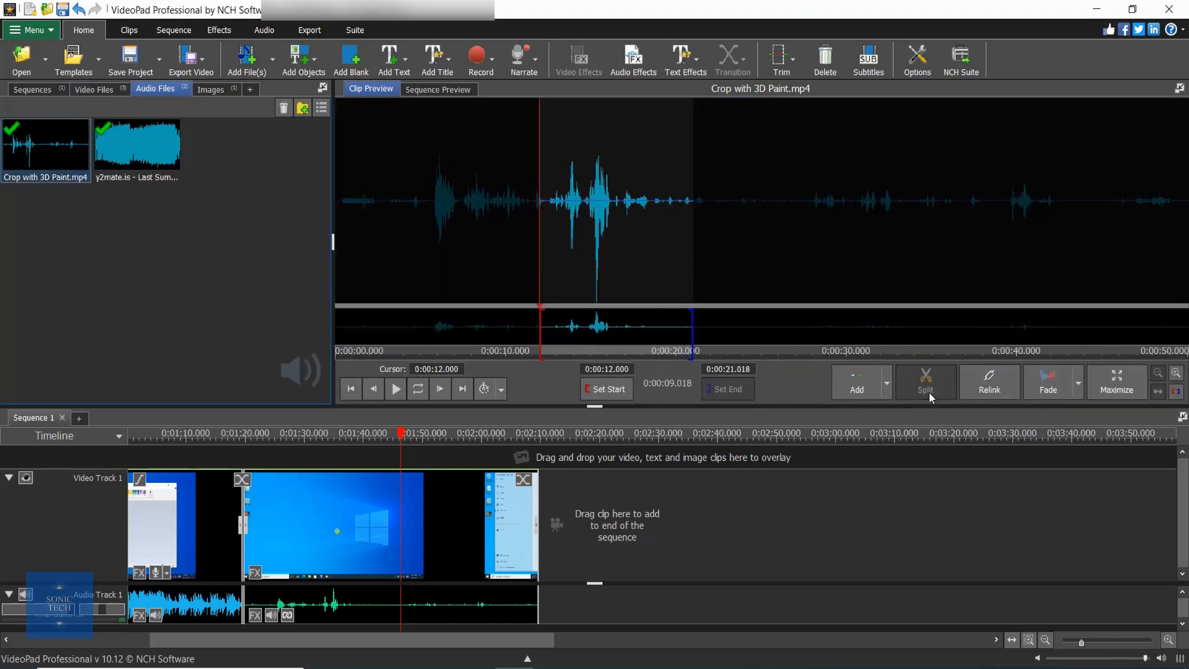
{"action": "left_click", "coordinate": [437, 89]}
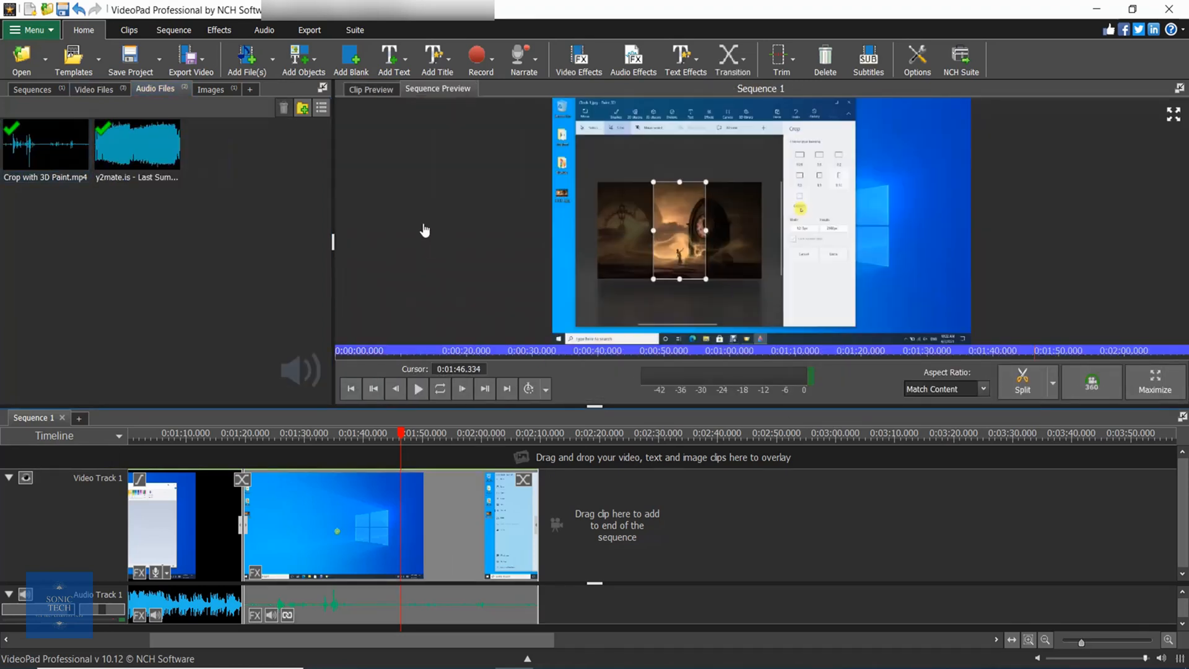
{"action": "mouse_move", "coordinate": [370, 90]}
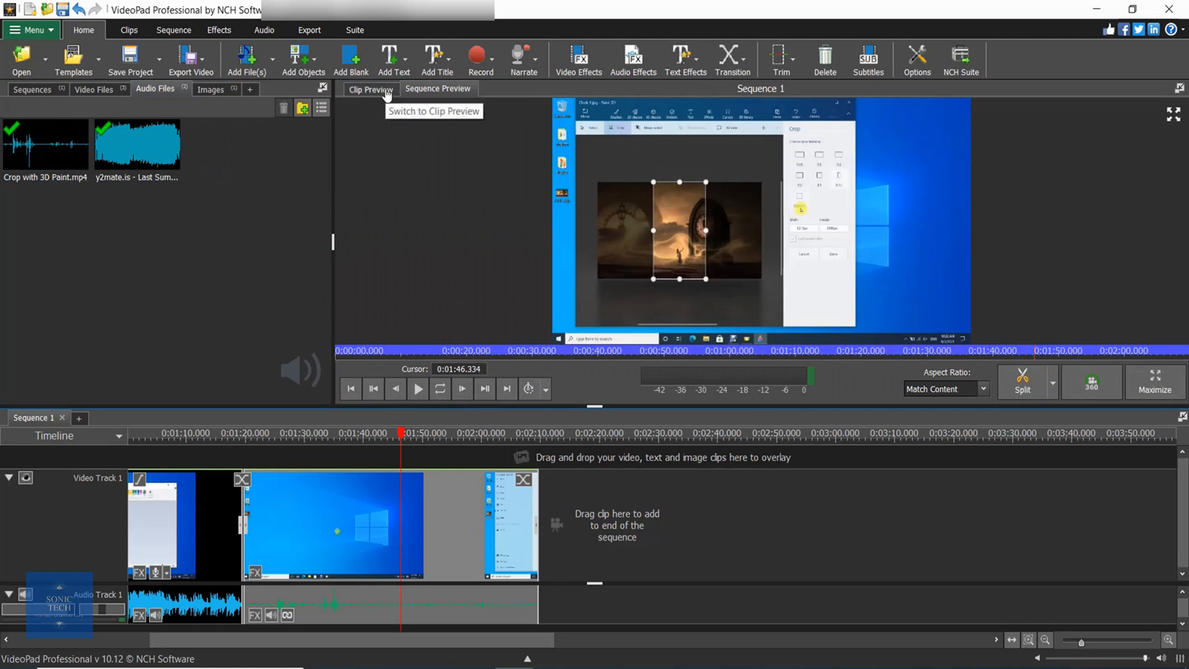
- Check Clip Preview briefly, return to Sequence 1 preview, and bring up the main menu
{"action": "left_click", "coordinate": [370, 89]}
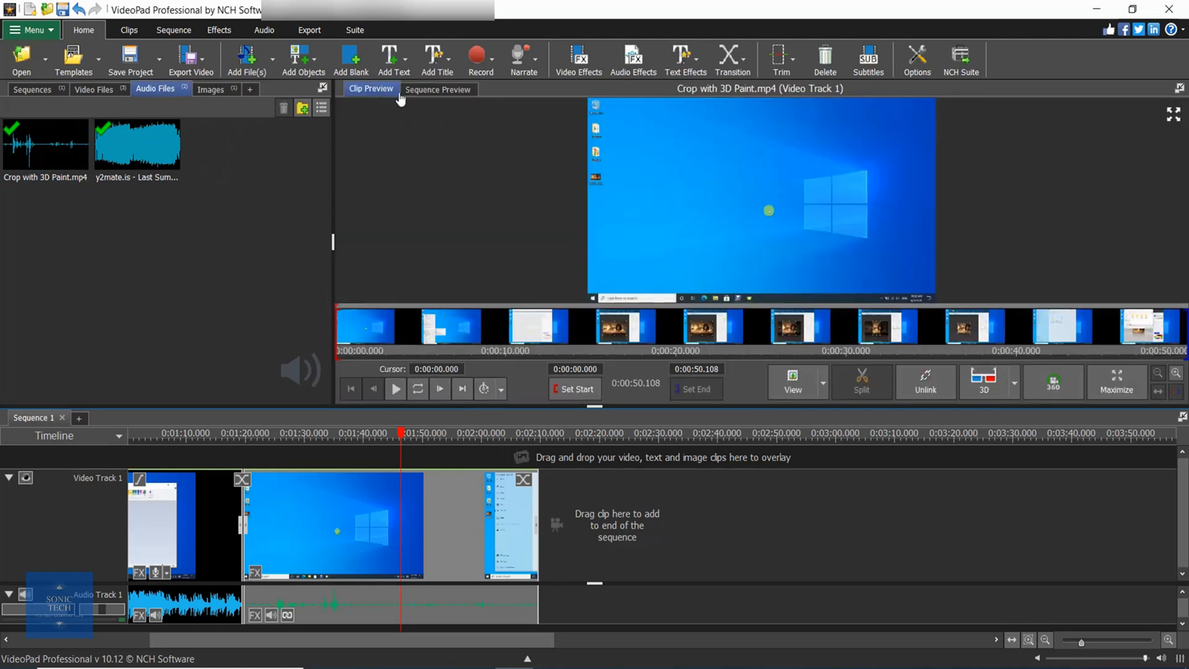
{"action": "left_click", "coordinate": [437, 89]}
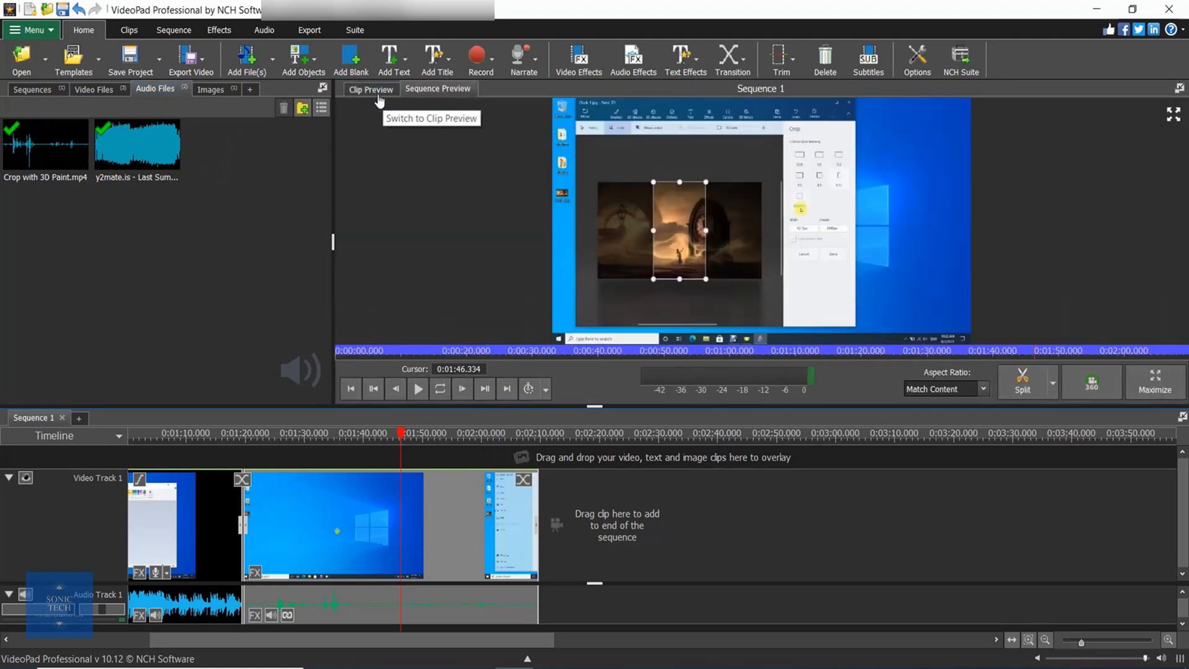
{"action": "mouse_move", "coordinate": [432, 100]}
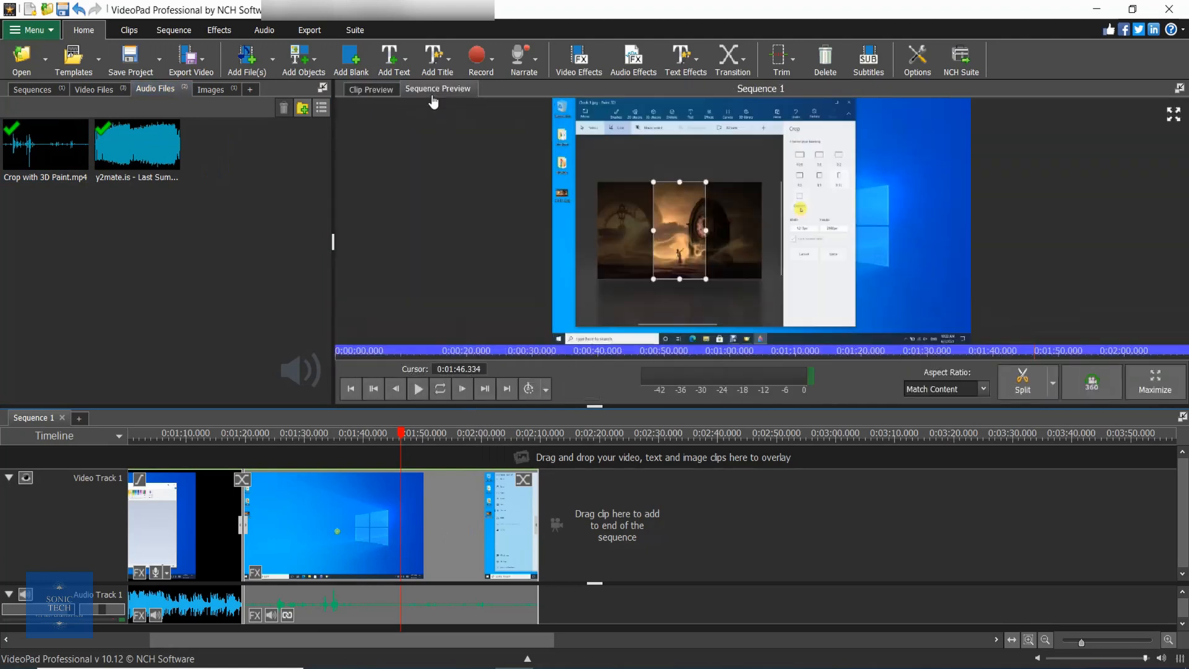
{"action": "mouse_move", "coordinate": [410, 196]}
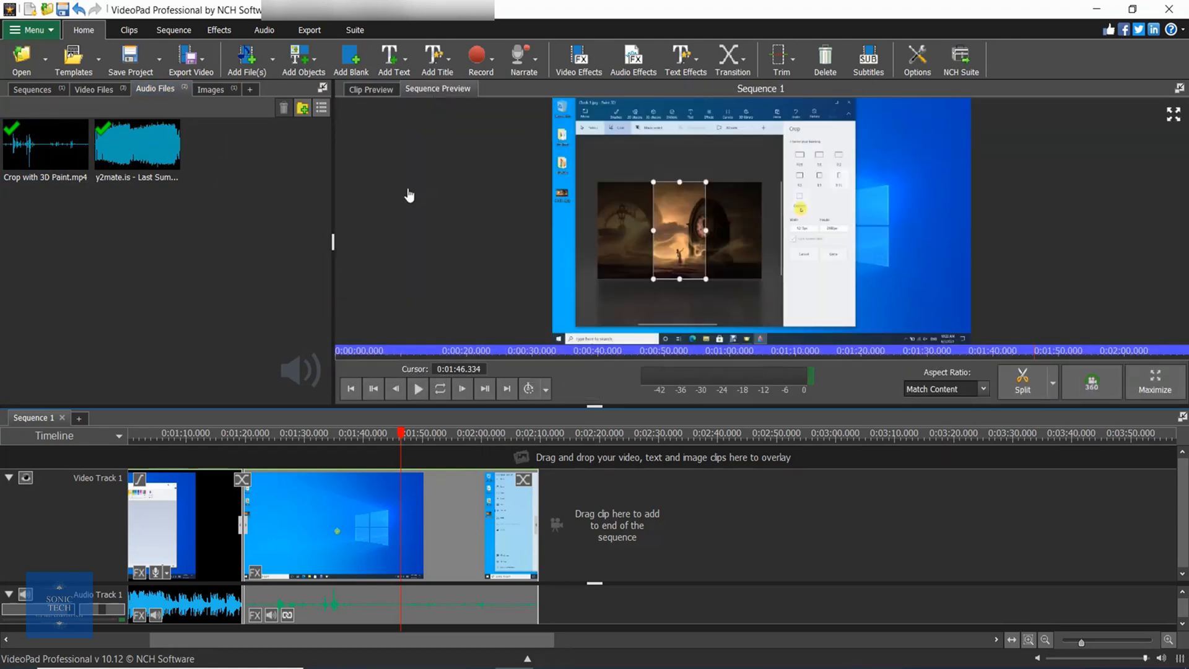
{"action": "left_click", "coordinate": [29, 30]}
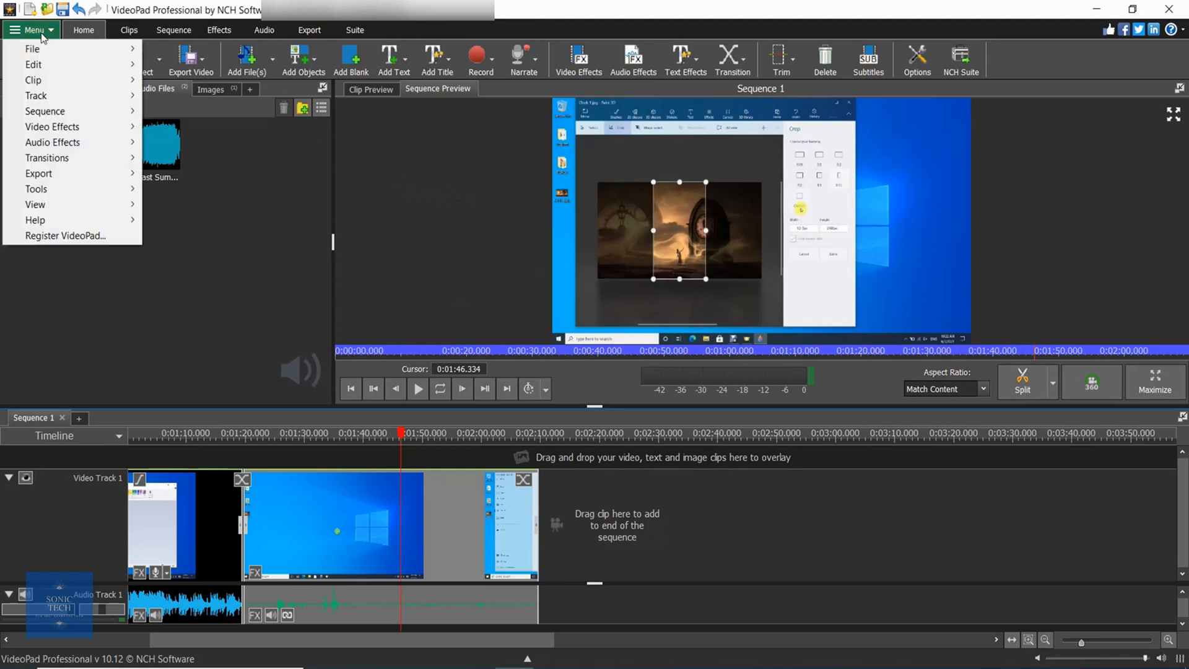
- Turn on Show Dual Previews from the View menu and reopen the main menu
{"action": "left_click", "coordinate": [35, 205]}
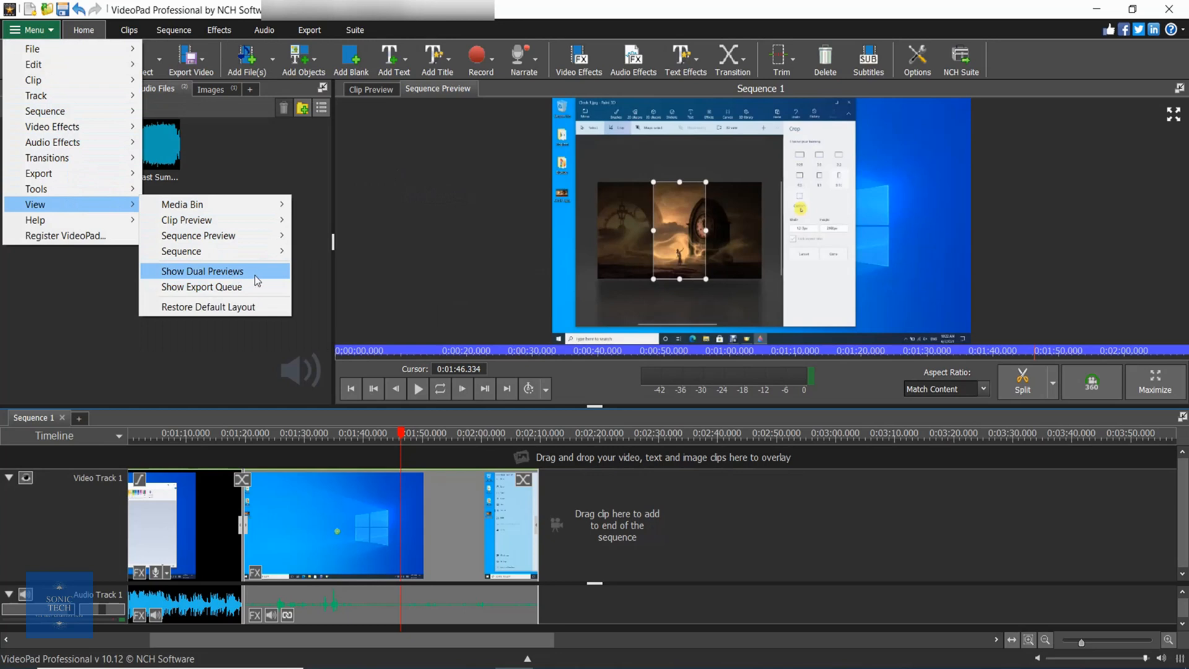
{"action": "left_click", "coordinate": [202, 272]}
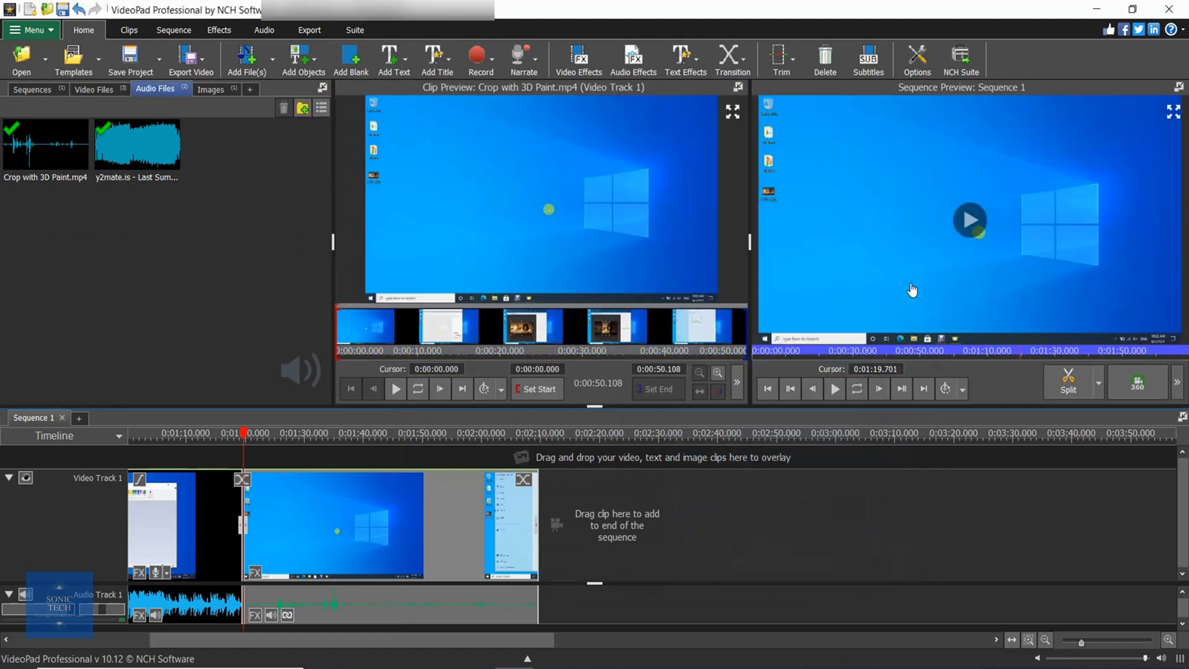
{"action": "left_click", "coordinate": [29, 29]}
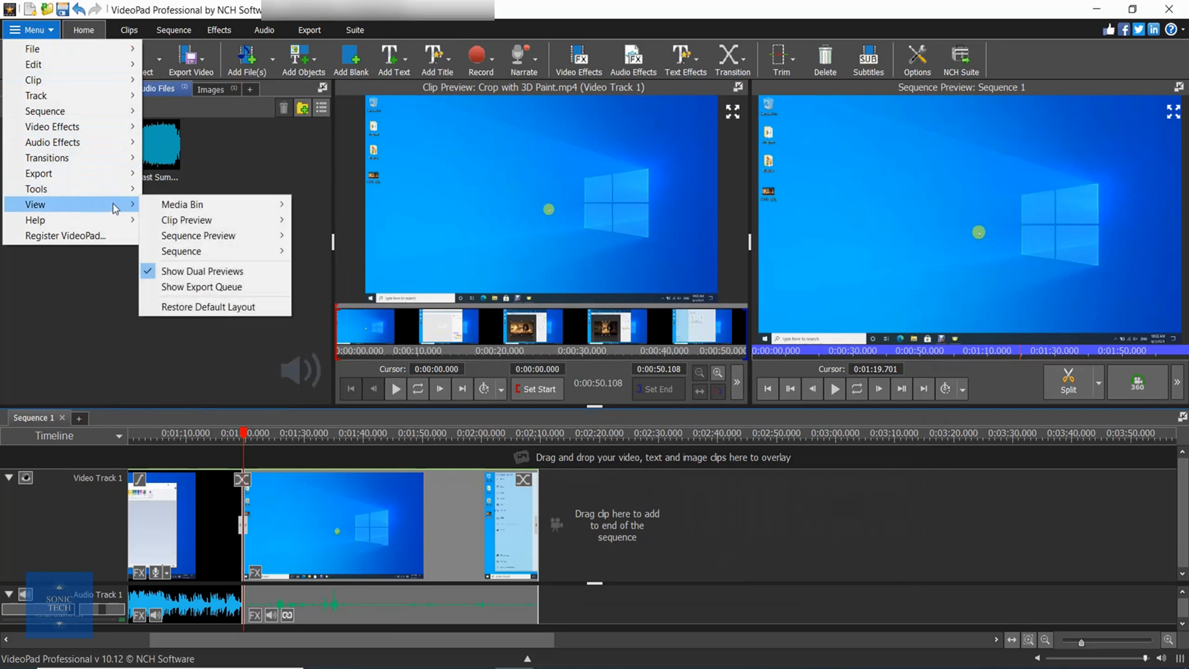
- Turn off dual previews, then play Sequence 1 briefly and pause near 2:09
{"action": "left_click", "coordinate": [202, 271]}
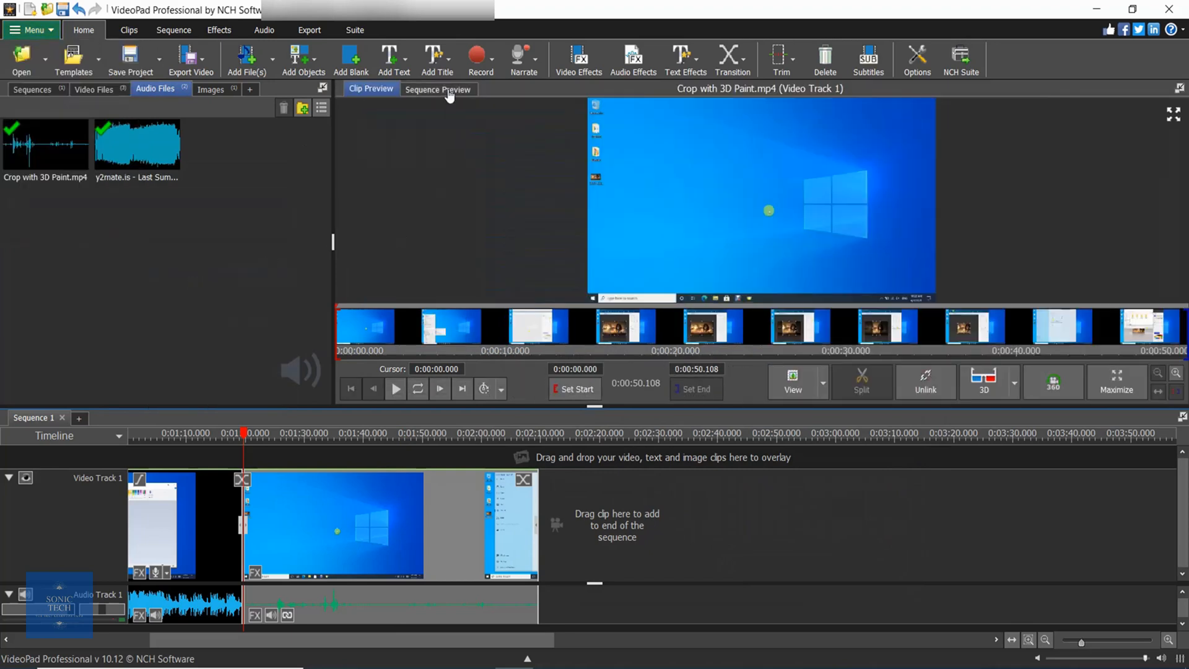
{"action": "left_click", "coordinate": [438, 89]}
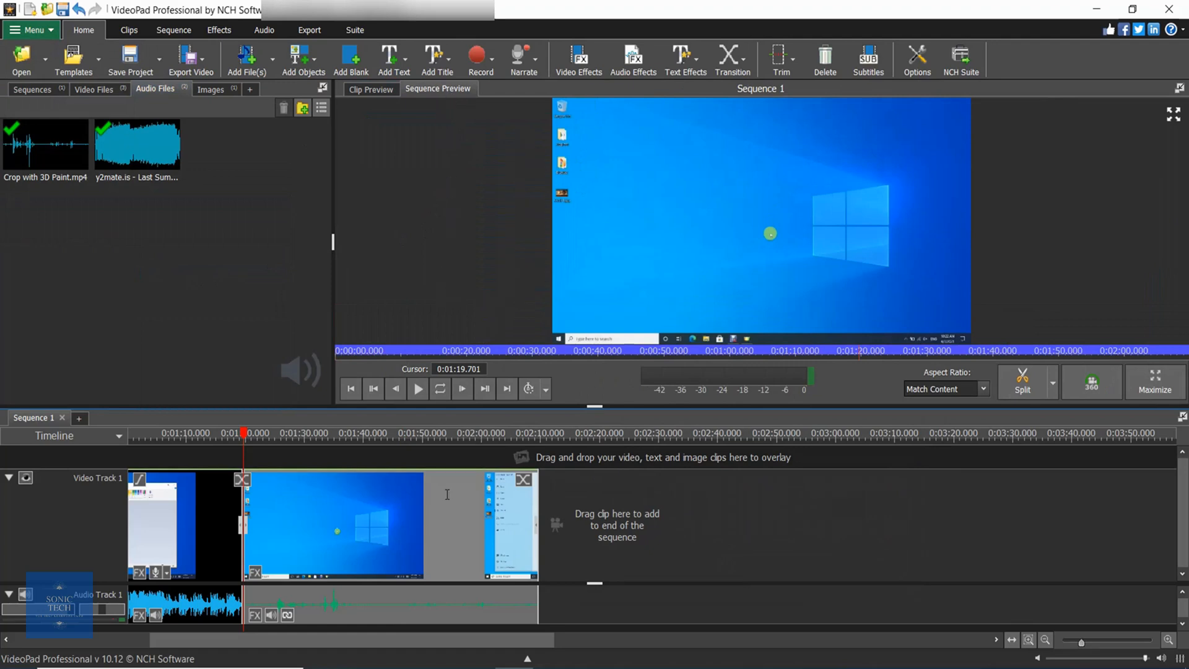
{"action": "mouse_move", "coordinate": [422, 406]}
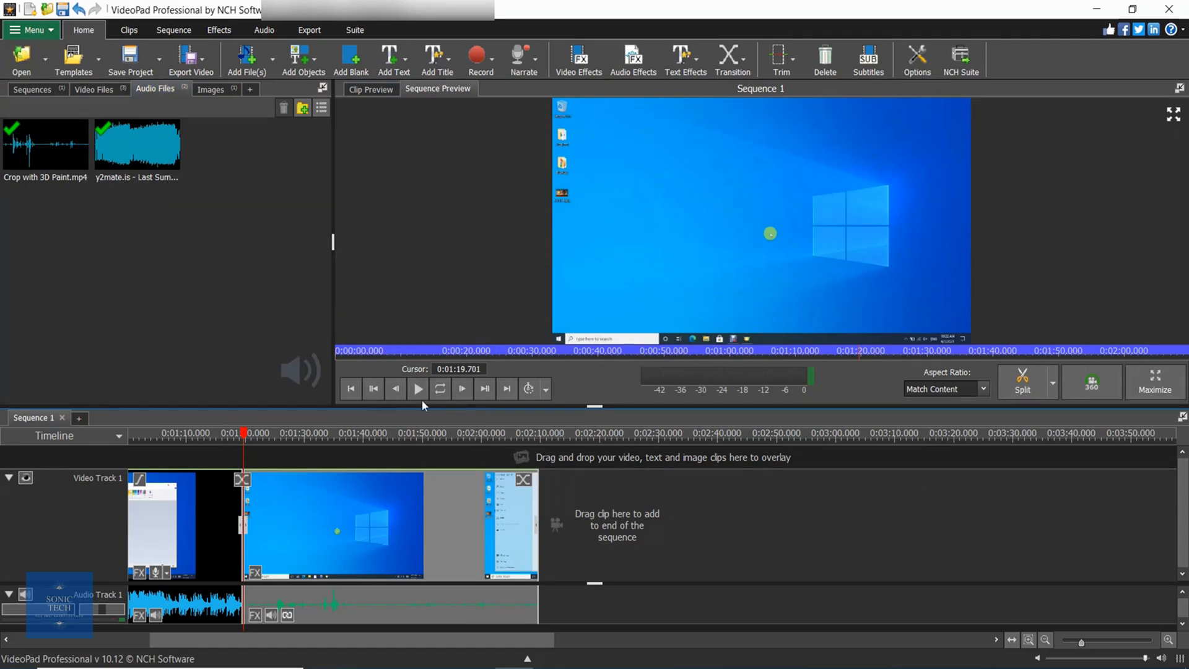
{"action": "left_click", "coordinate": [417, 388]}
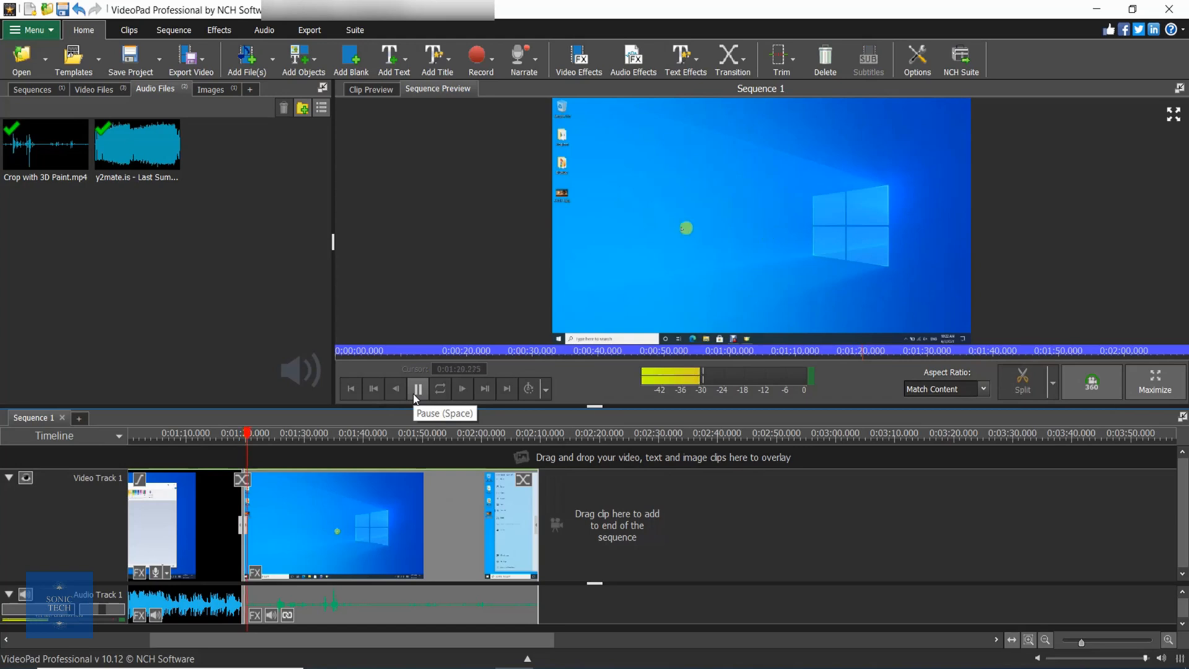
{"action": "left_click", "coordinate": [418, 387]}
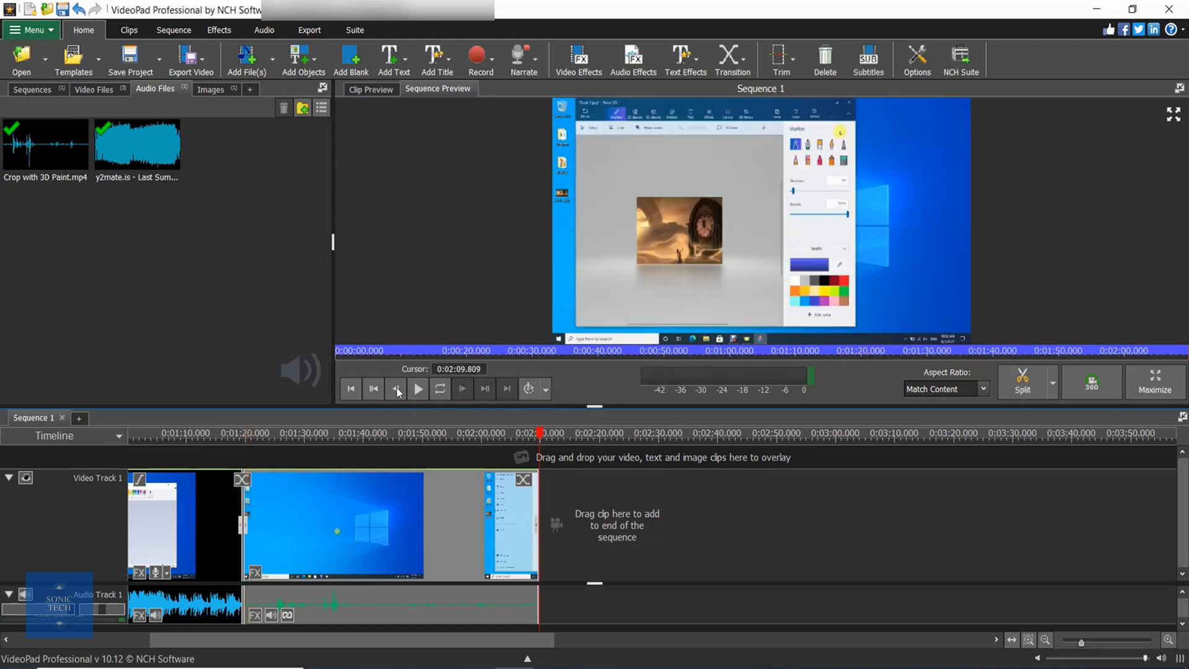
{"action": "mouse_move", "coordinate": [597, 384]}
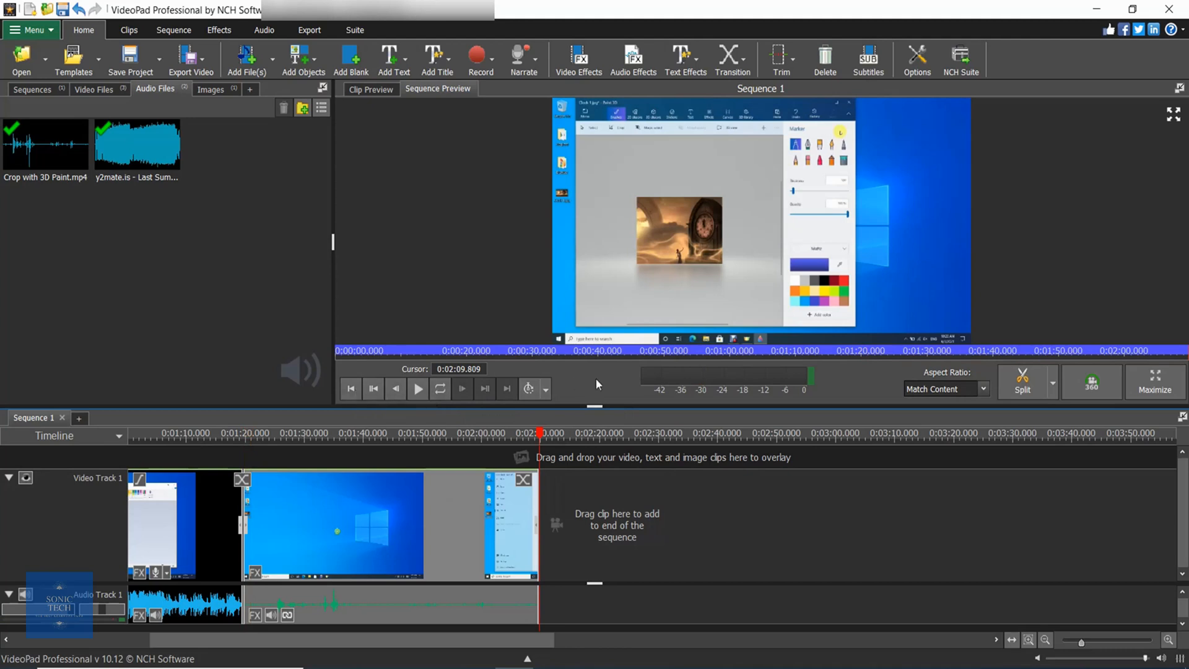
{"action": "mouse_move", "coordinate": [1043, 404]}
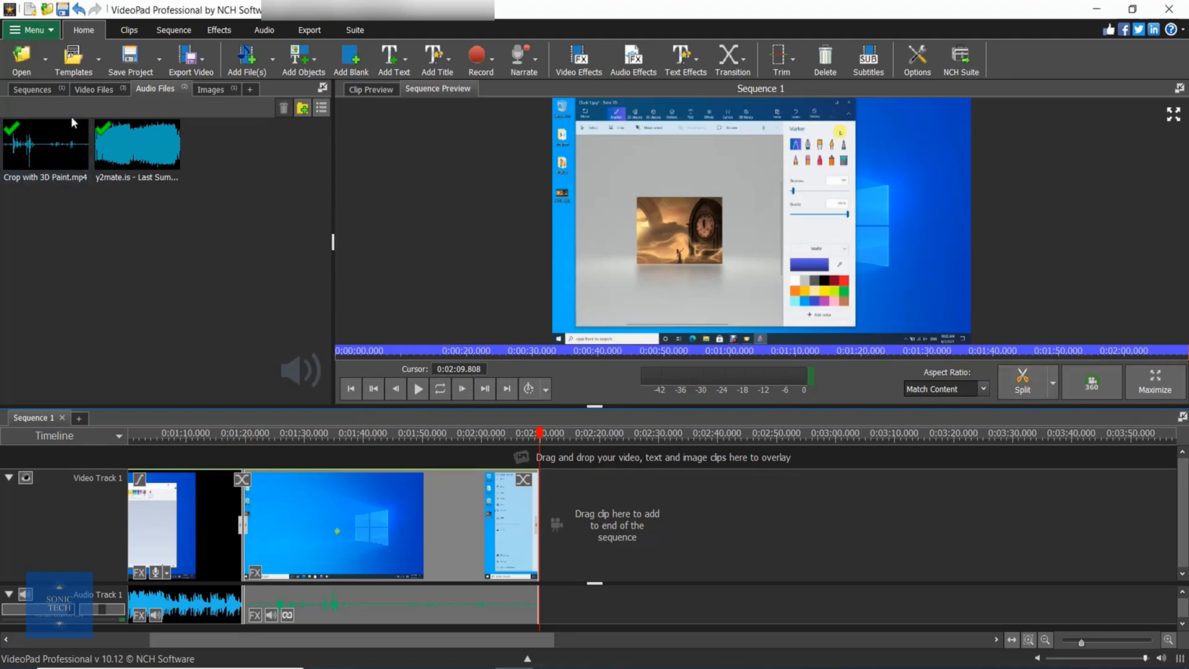
- Take a Sequence Preview Snapshot at 2:09, saving Snapshot - 3.png to the images bin
{"action": "left_click", "coordinate": [29, 30]}
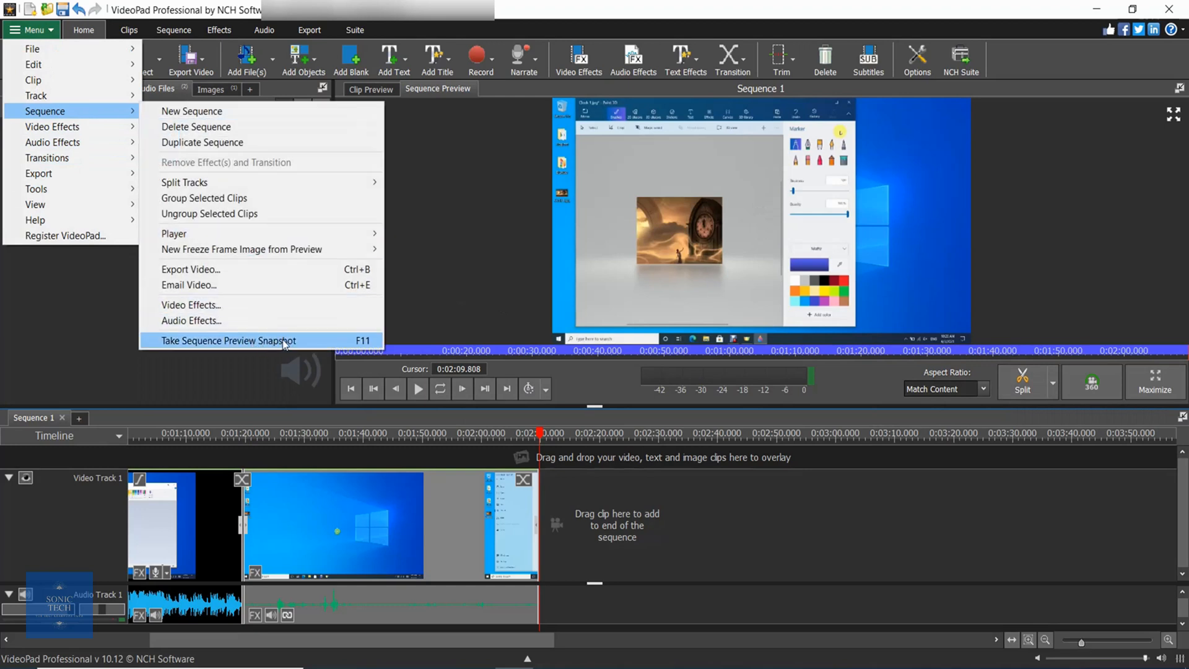
{"action": "left_click", "coordinate": [226, 340]}
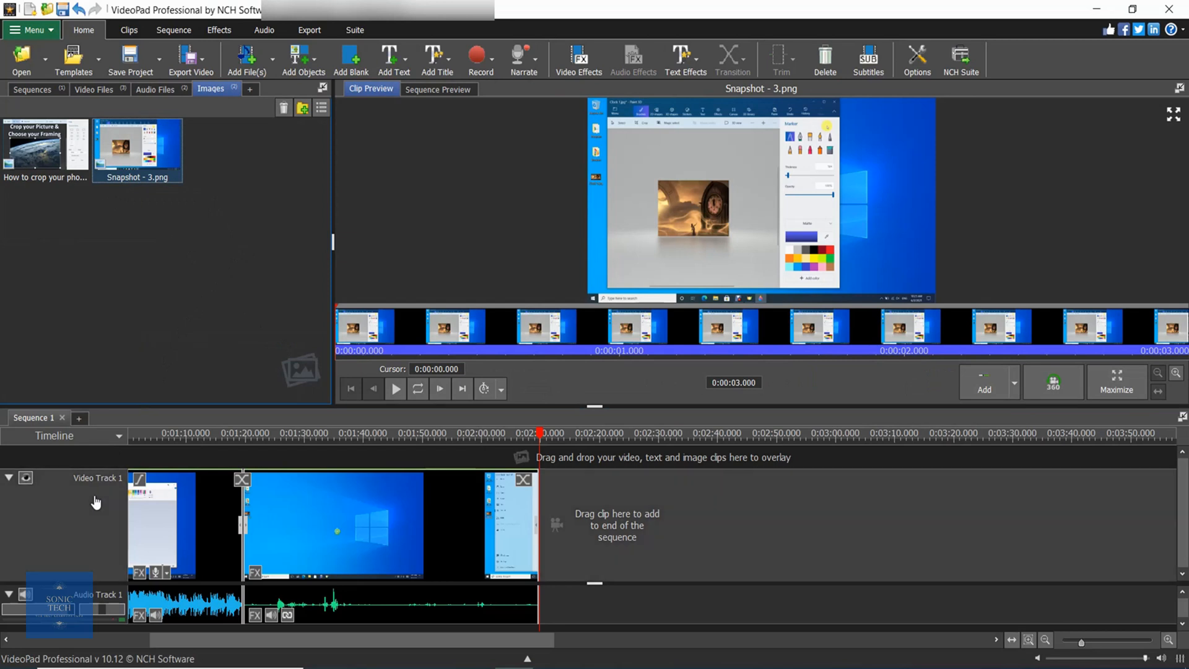
{"action": "mouse_move", "coordinate": [72, 582]}
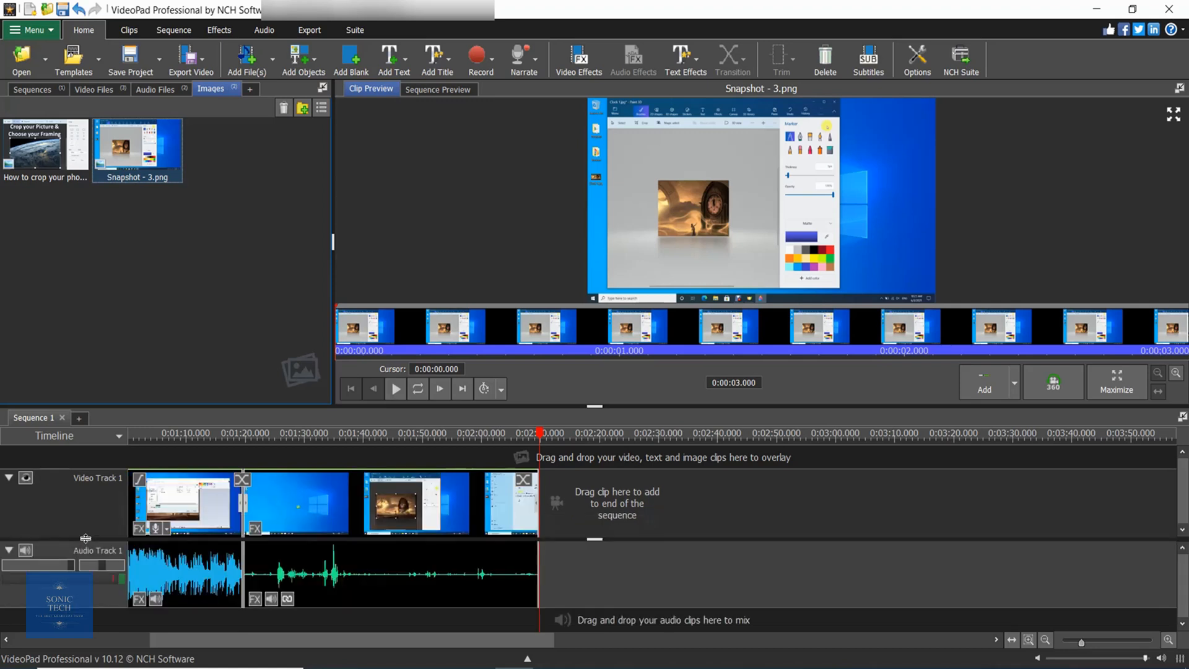
{"action": "mouse_move", "coordinate": [91, 491]}
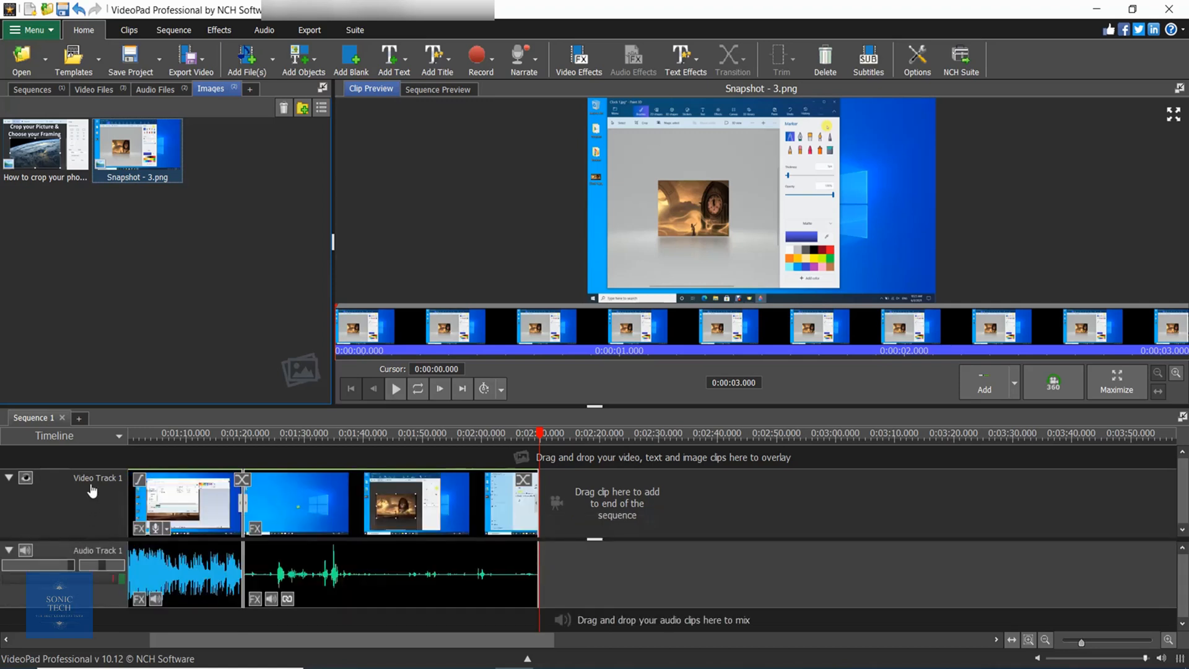
- Switch Sequence 1 from Timeline to Storyboard view and reopen the view choices
{"action": "left_click", "coordinate": [118, 434]}
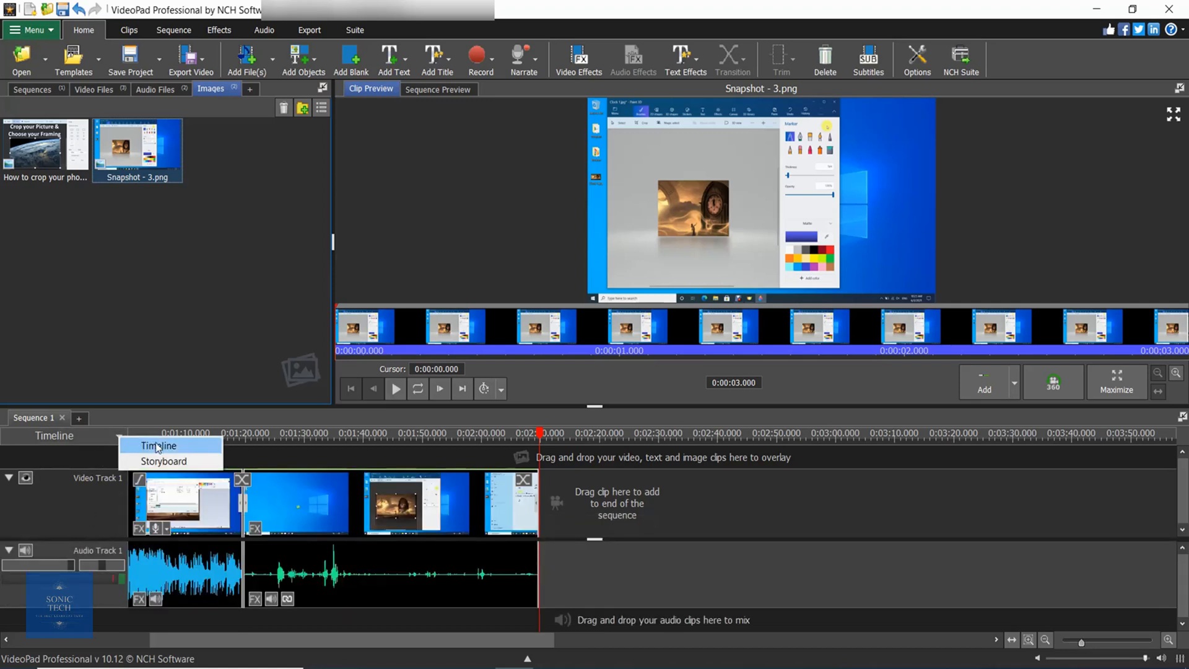
{"action": "mouse_move", "coordinate": [194, 450]}
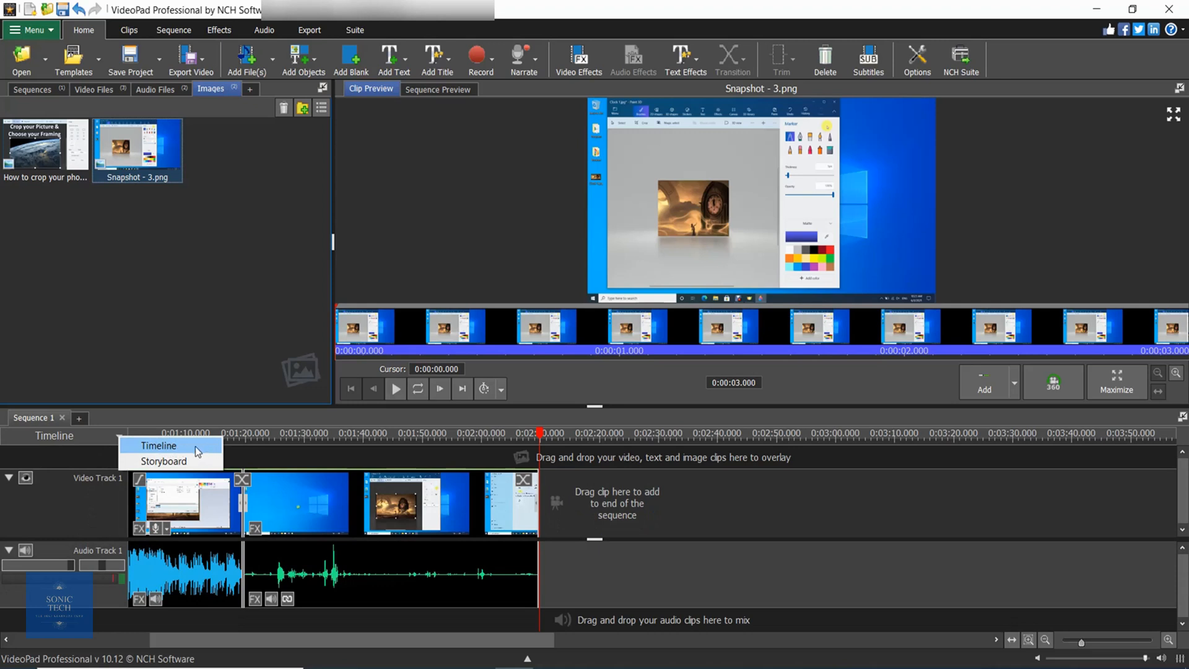
{"action": "mouse_move", "coordinate": [163, 461]}
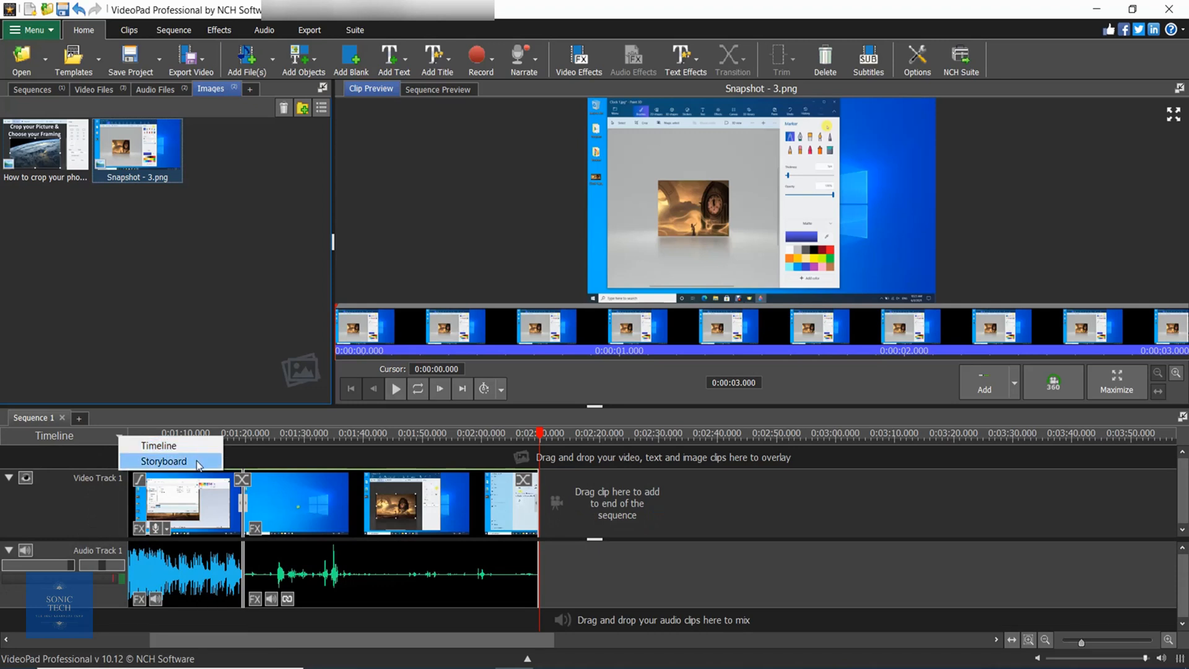
{"action": "left_click", "coordinate": [163, 461]}
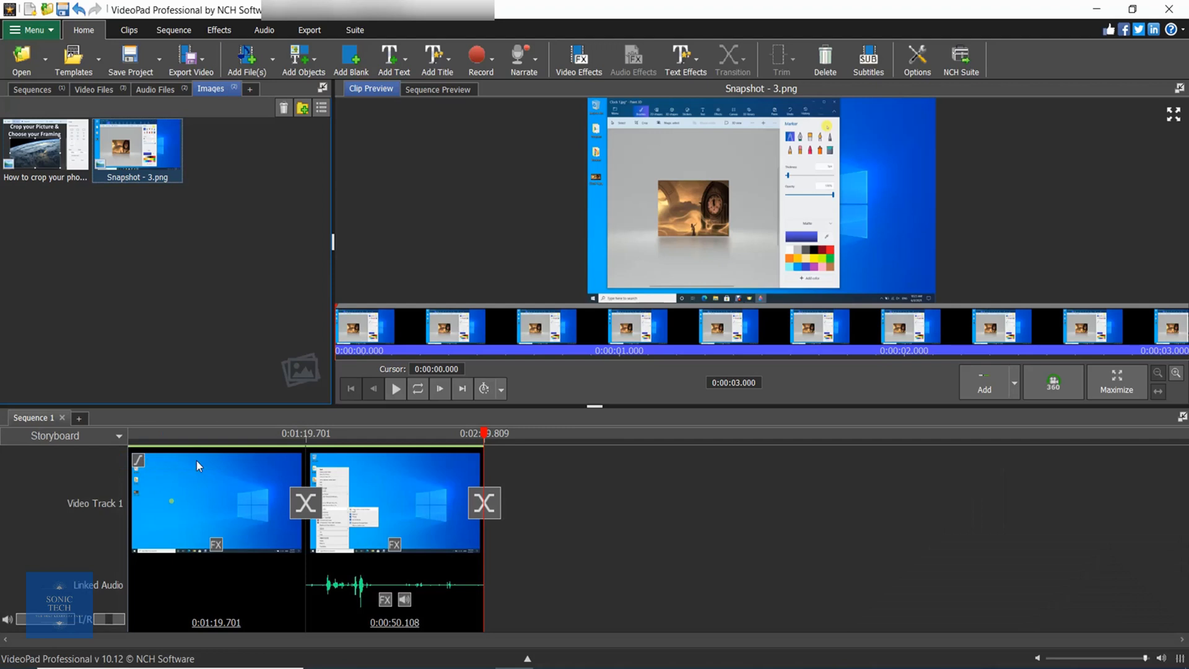
{"action": "left_click", "coordinate": [118, 435]}
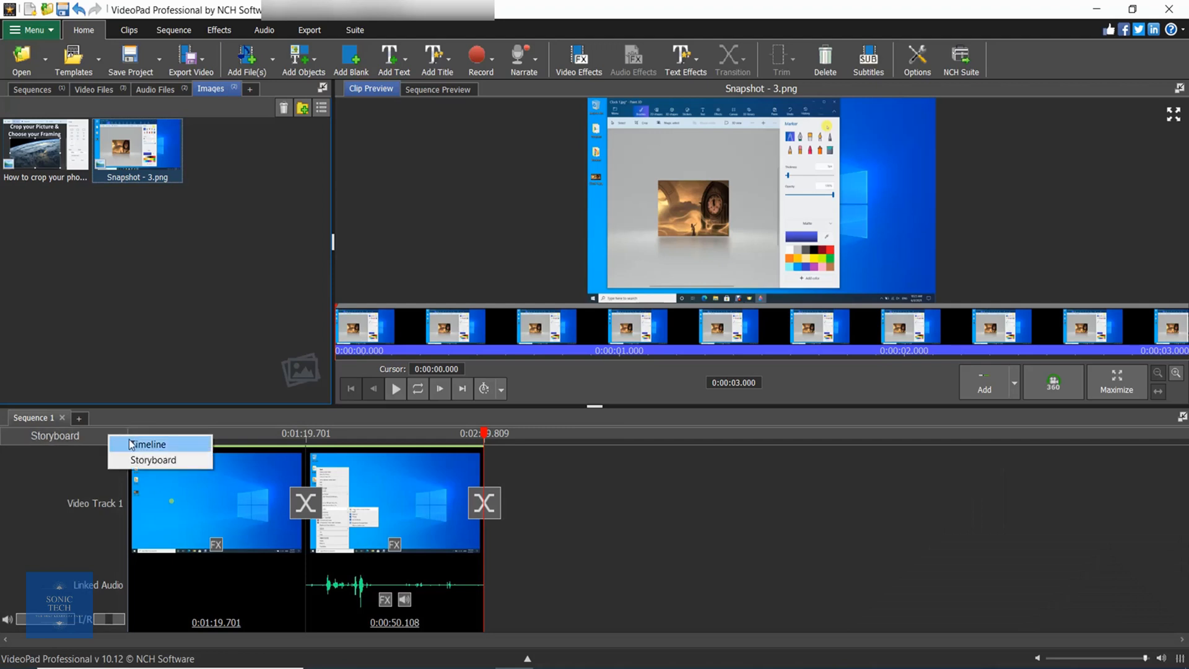